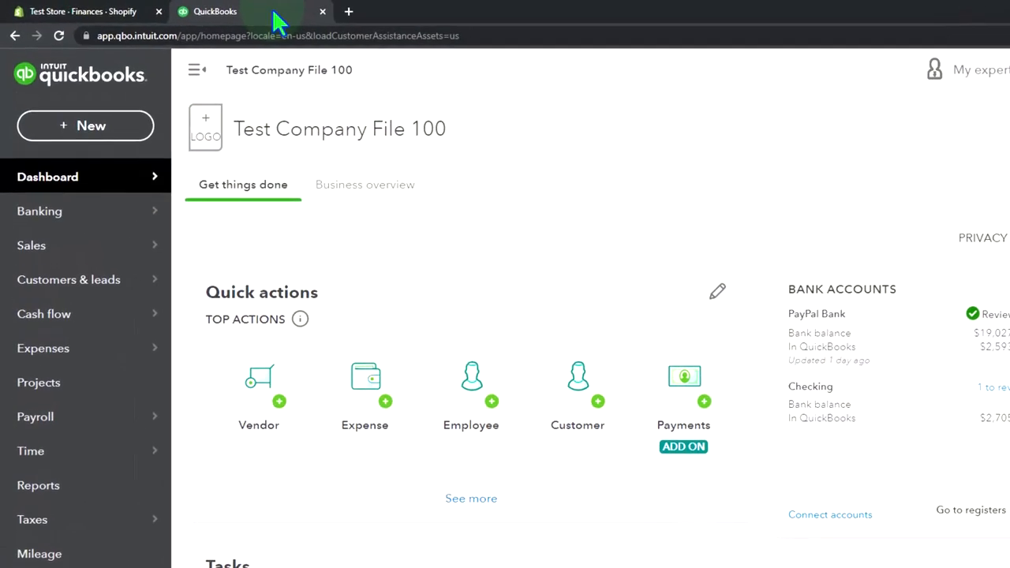
- Duplicate the QuickBooks browser page and bring up the Balance Sheet report in it
{"action": "right_click", "coordinate": [214, 11]}
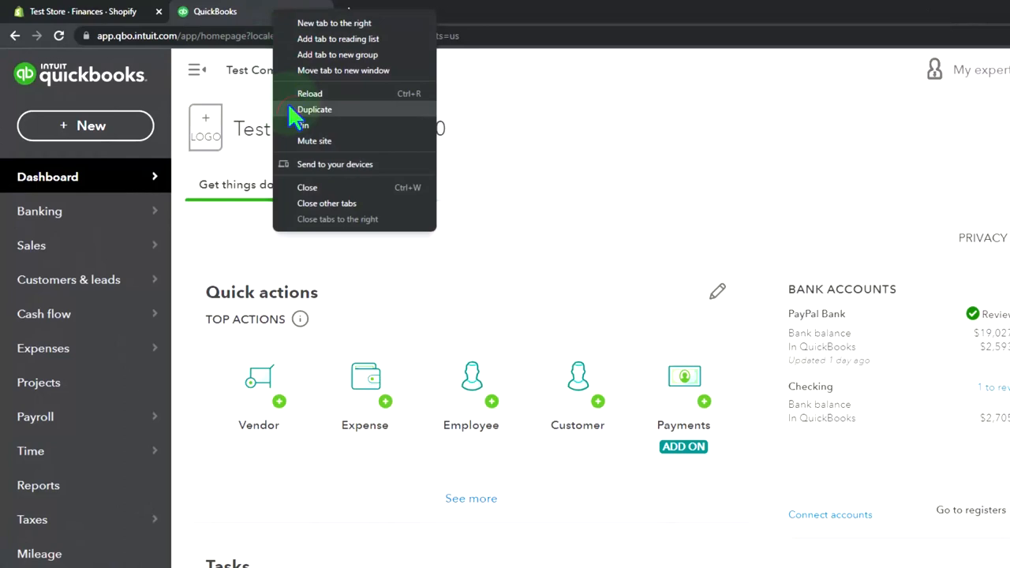
{"action": "left_click", "coordinate": [314, 109]}
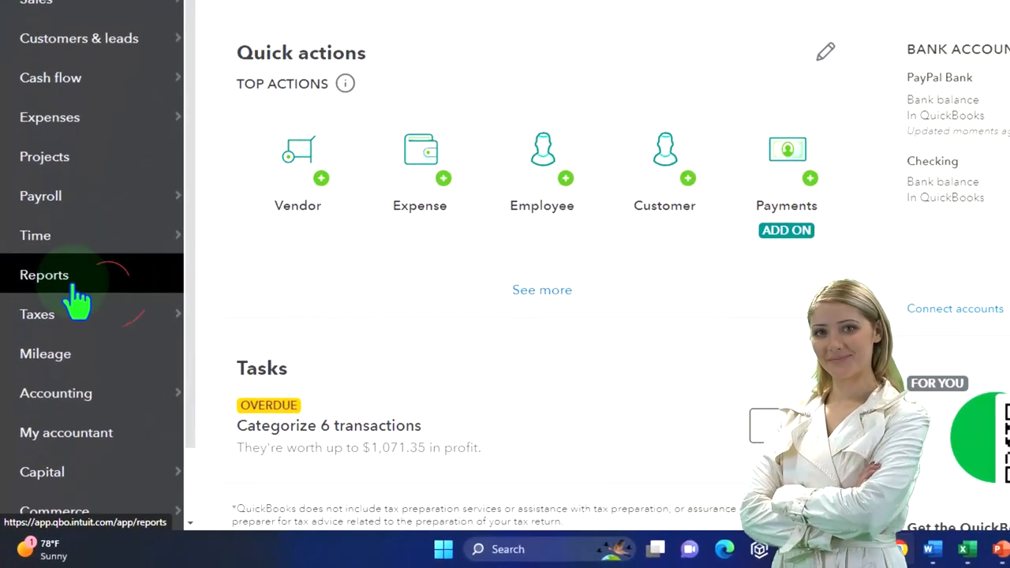
{"action": "left_click", "coordinate": [44, 275]}
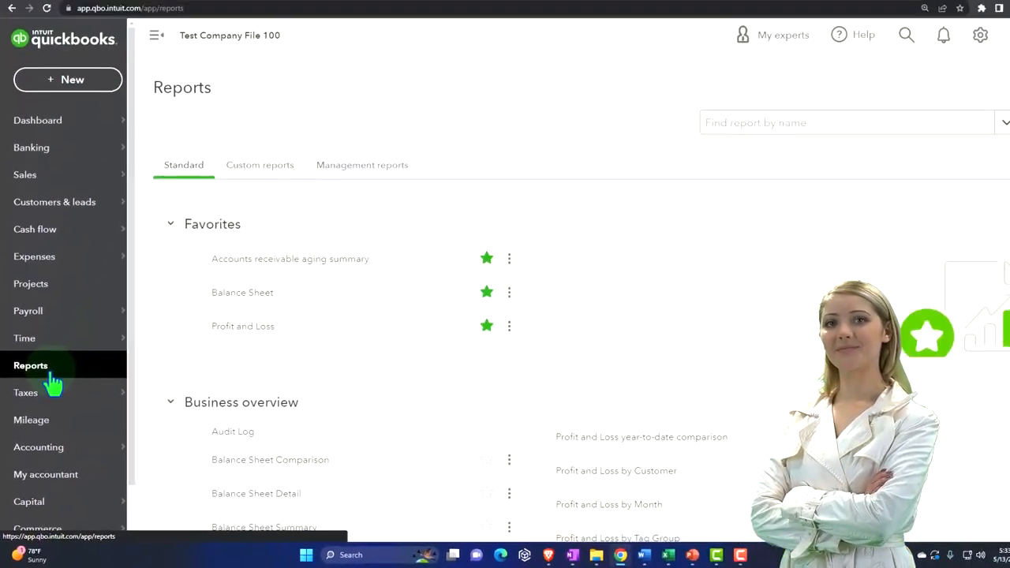
{"action": "left_click", "coordinate": [243, 292]}
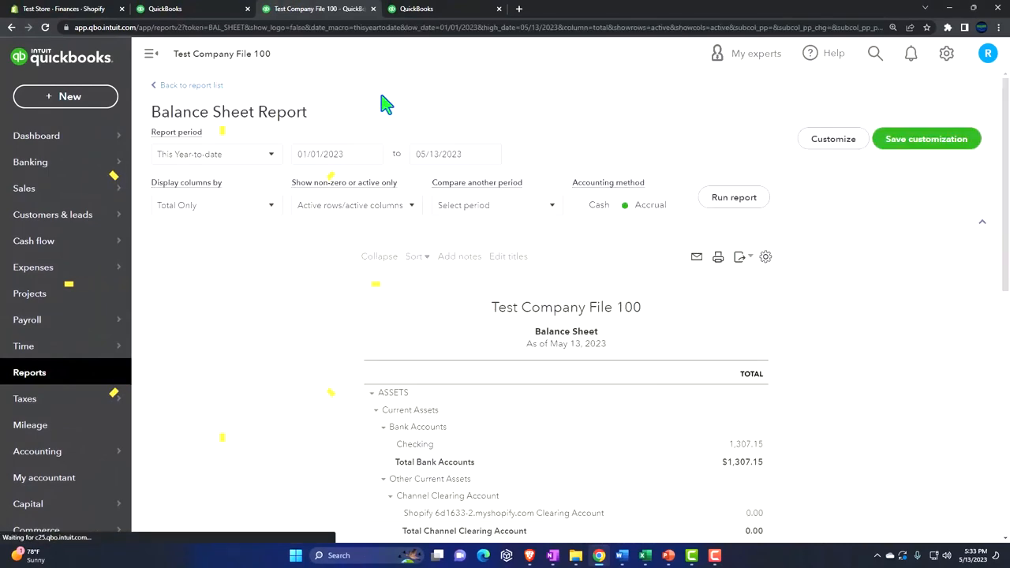
- In the other QuickBooks copy, bring up the Profit and Loss report from the reports list
{"action": "left_click", "coordinate": [417, 10]}
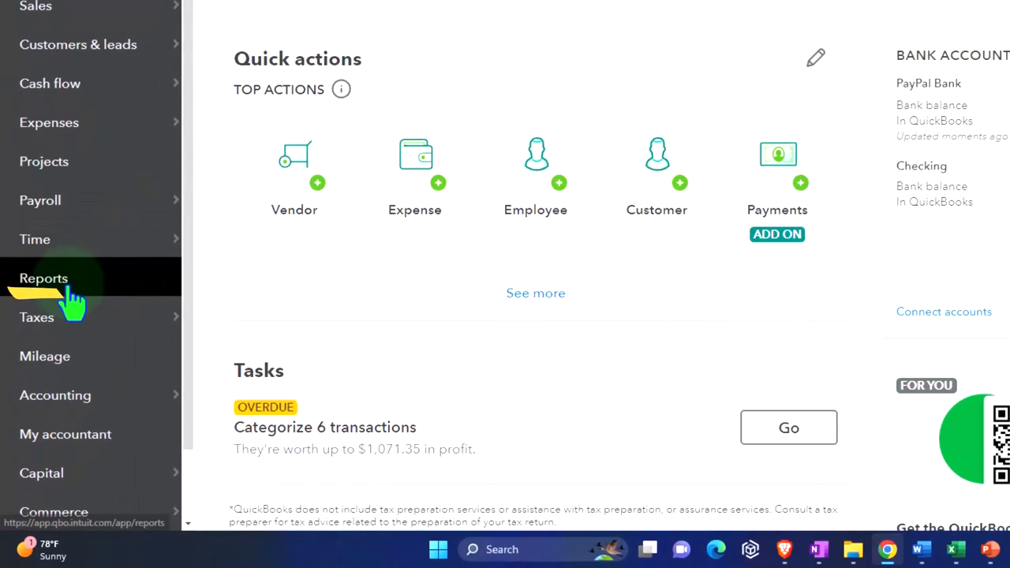
{"action": "left_click", "coordinate": [44, 277]}
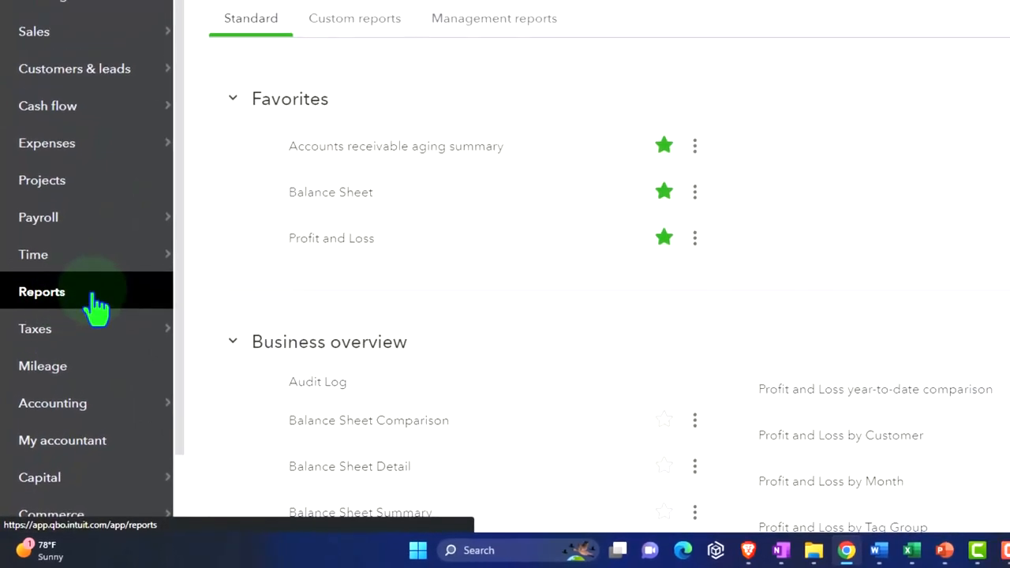
{"action": "left_click", "coordinate": [331, 237]}
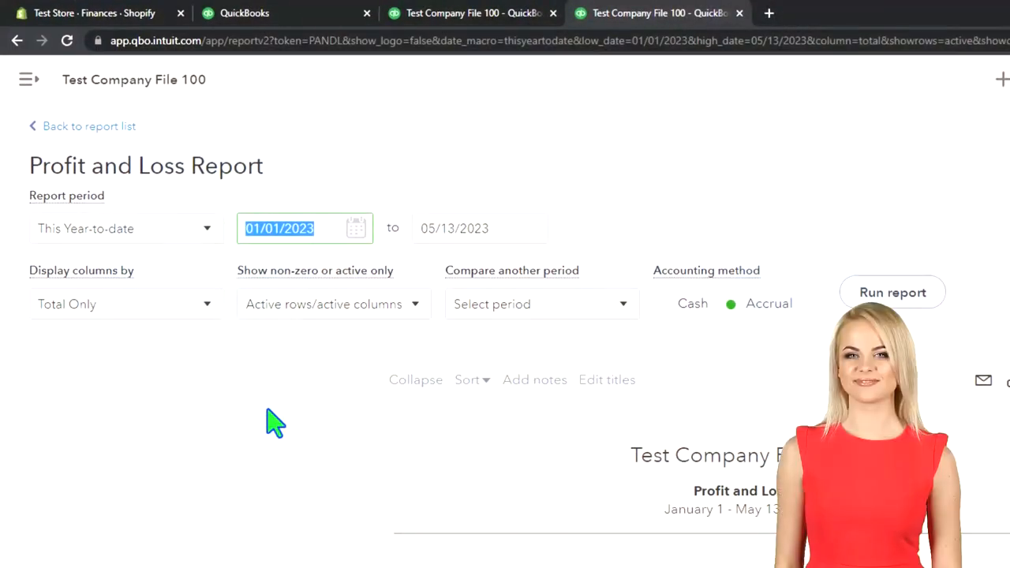
- Run Profit and Loss for 04/01/2025 to 05/31/2025 with columns displayed by month
{"action": "type", "text": "0"}
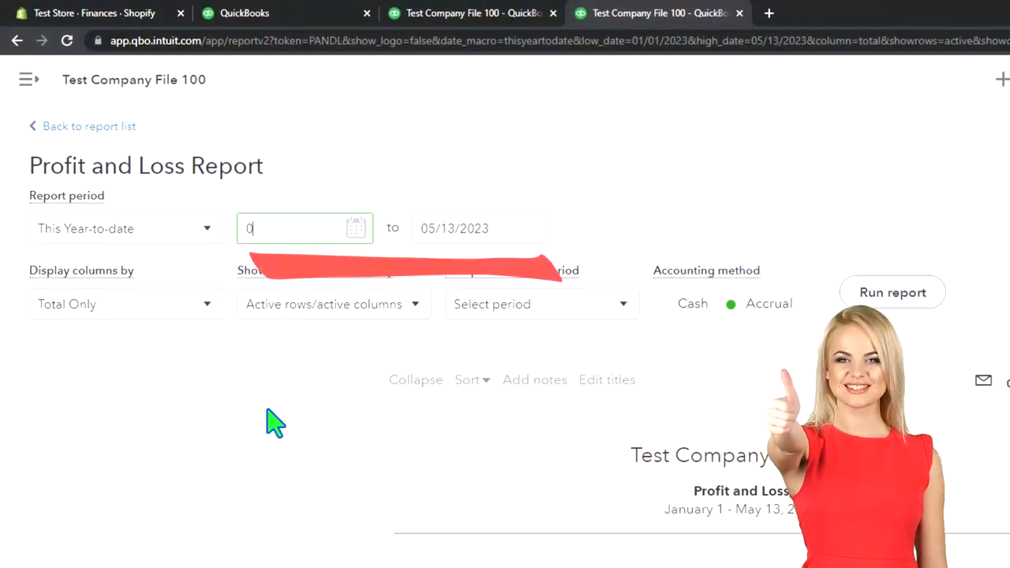
{"action": "type", "text": "4012"}
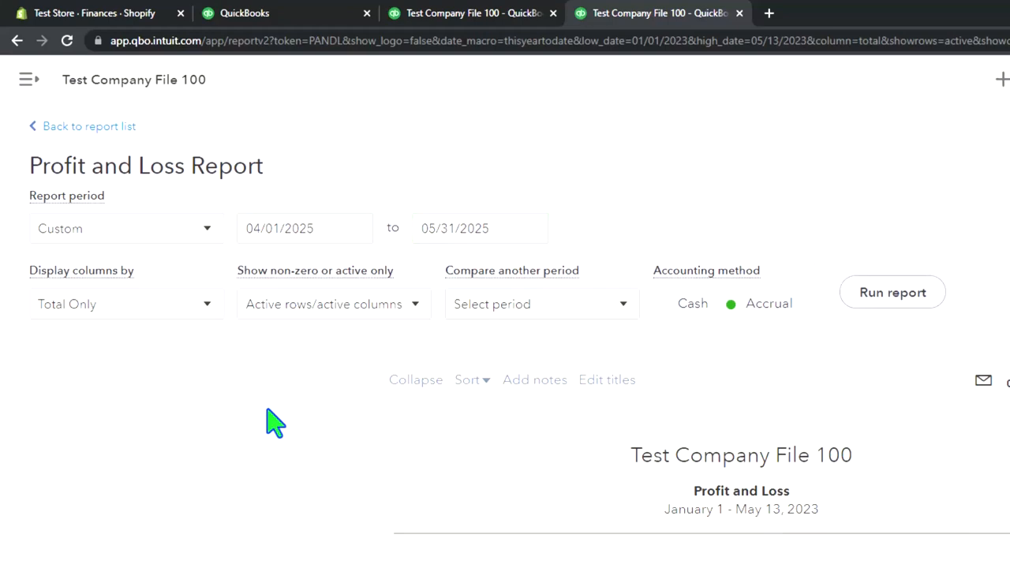
{"action": "left_click", "coordinate": [126, 303]}
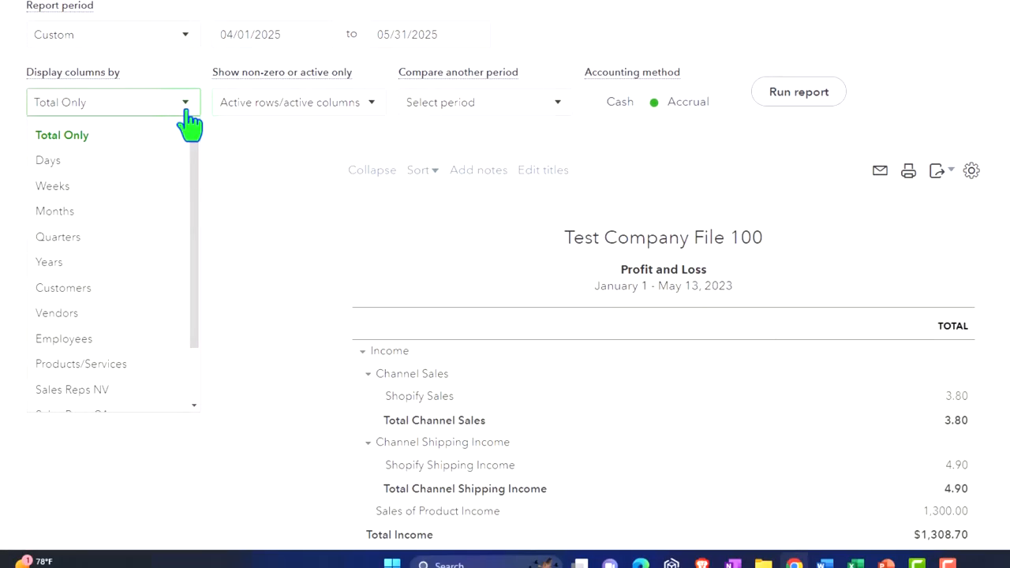
{"action": "left_click", "coordinate": [54, 211]}
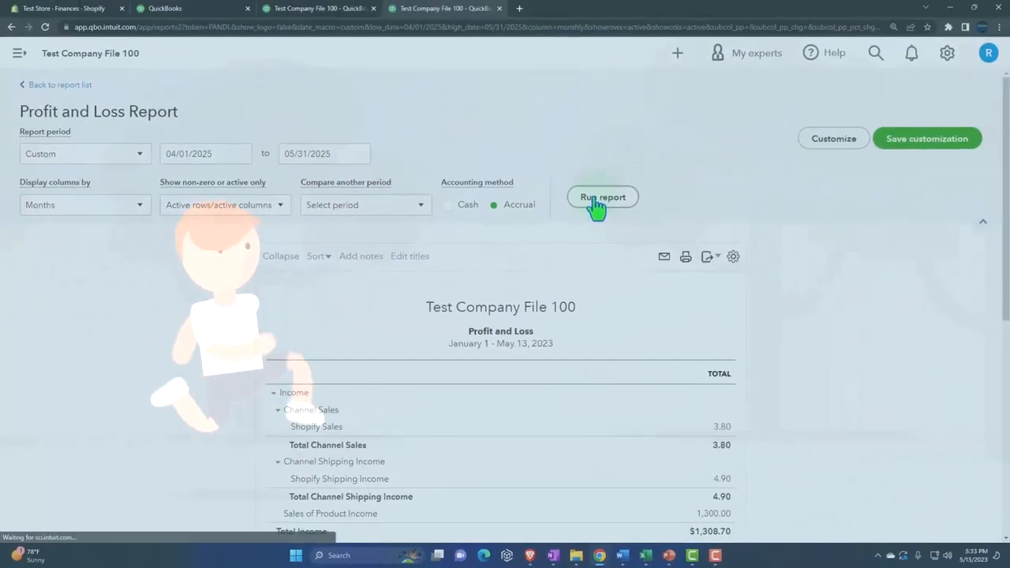
{"action": "left_click", "coordinate": [603, 197]}
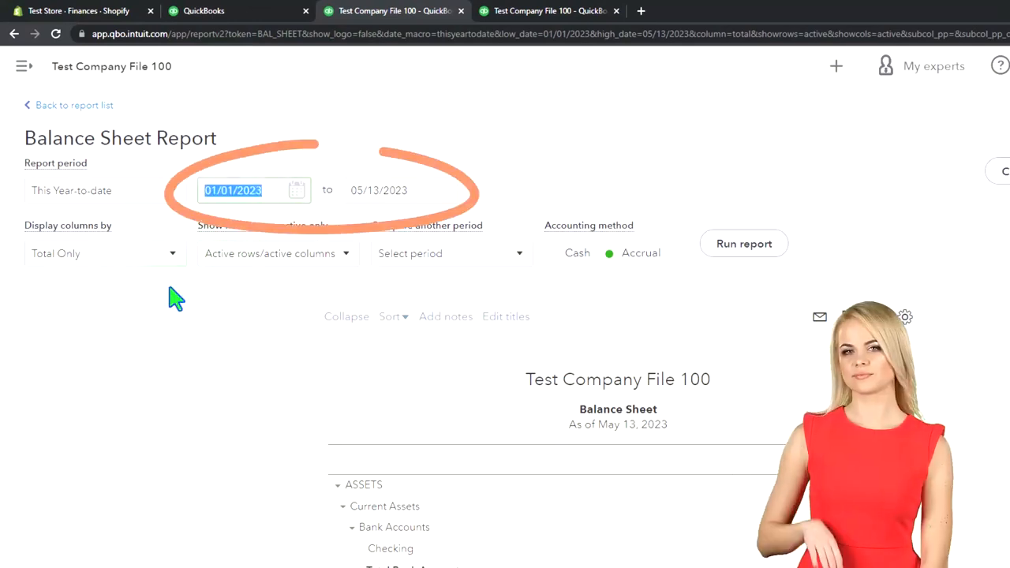
- Run the Balance Sheet for 04/01/2025 to 05/31/2025 with APR 2025 and MAY 2025 columns
{"action": "type", "text": "04"}
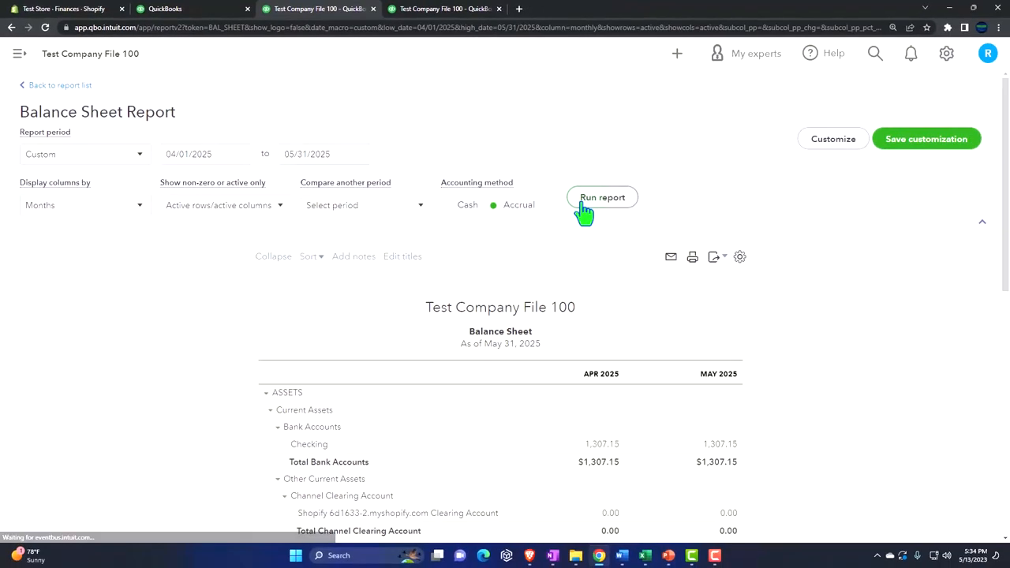
{"action": "scroll", "scroll_direction": "down", "scroll_amount": 3}
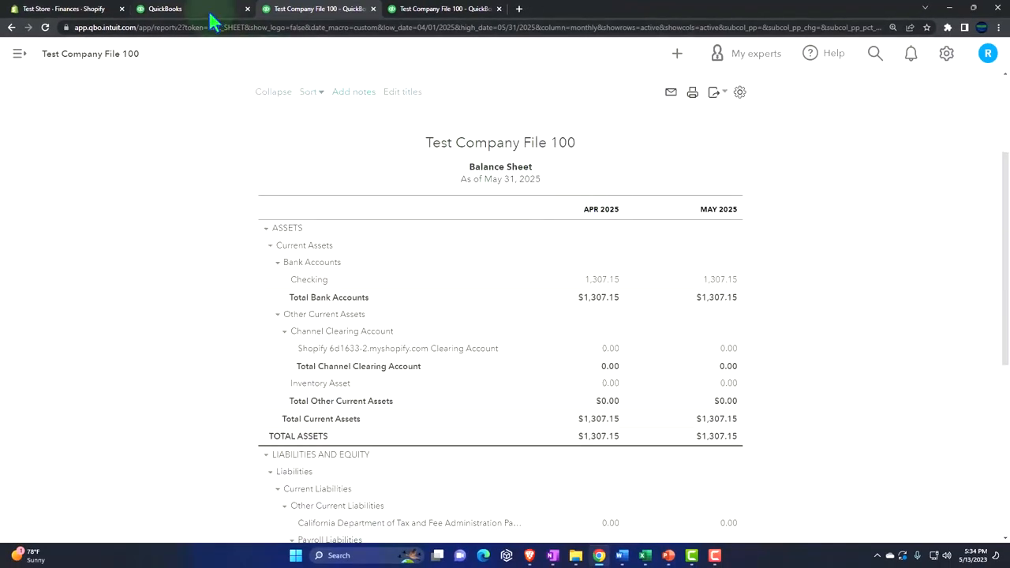
- Return to the Test Company File 100 dashboard
{"action": "left_click", "coordinate": [165, 10]}
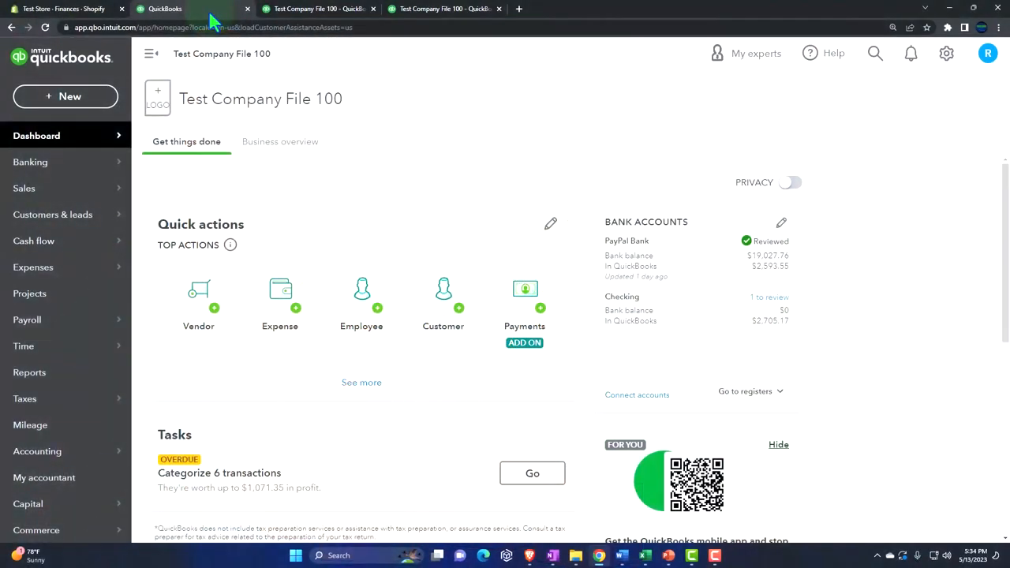
- Switch to Shopify admin and list Product 1, Product 2 and Product 3 with stock levels
{"action": "left_click", "coordinate": [63, 10]}
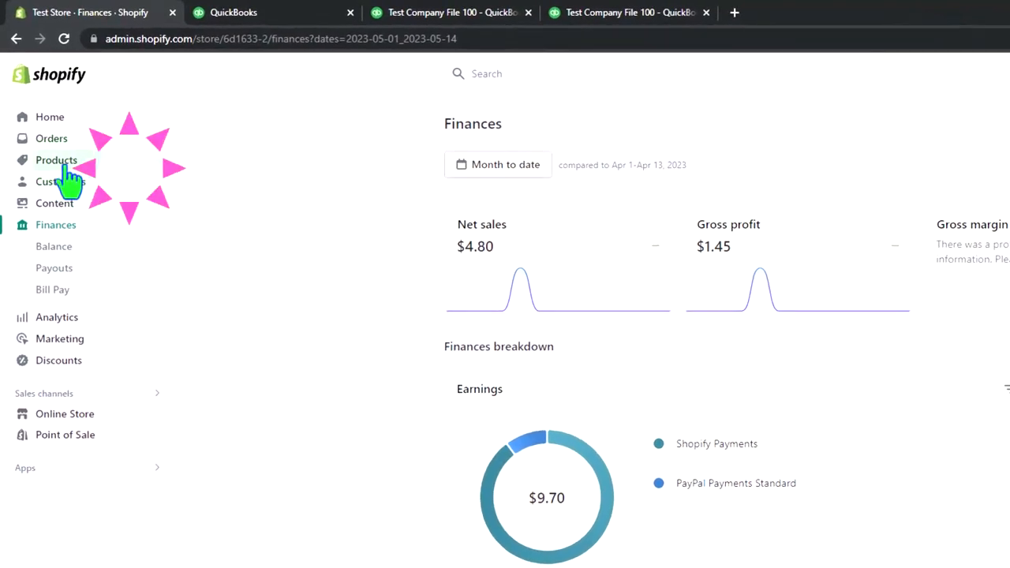
{"action": "left_click", "coordinate": [57, 159]}
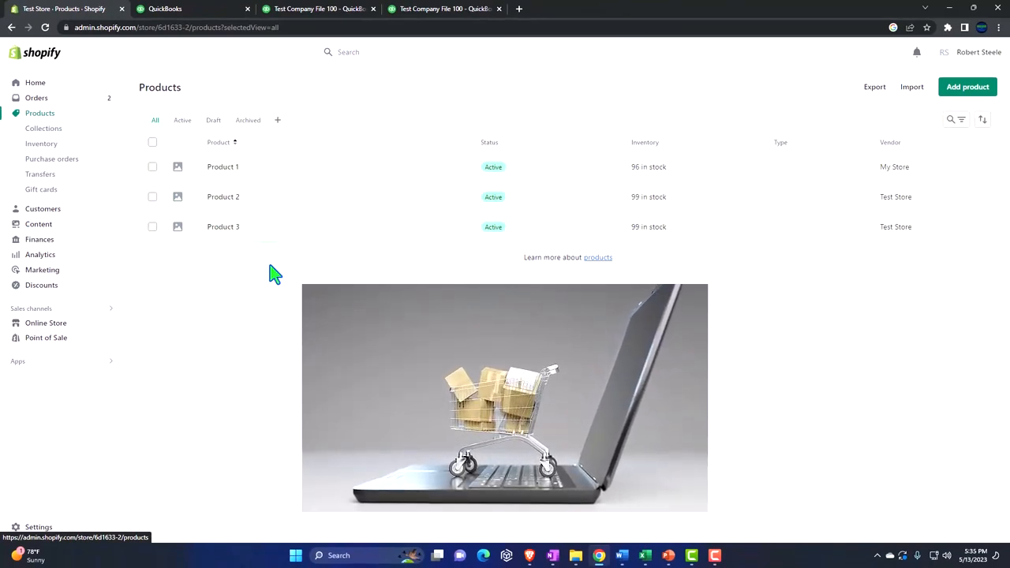
{"action": "mouse_move", "coordinate": [679, 271]}
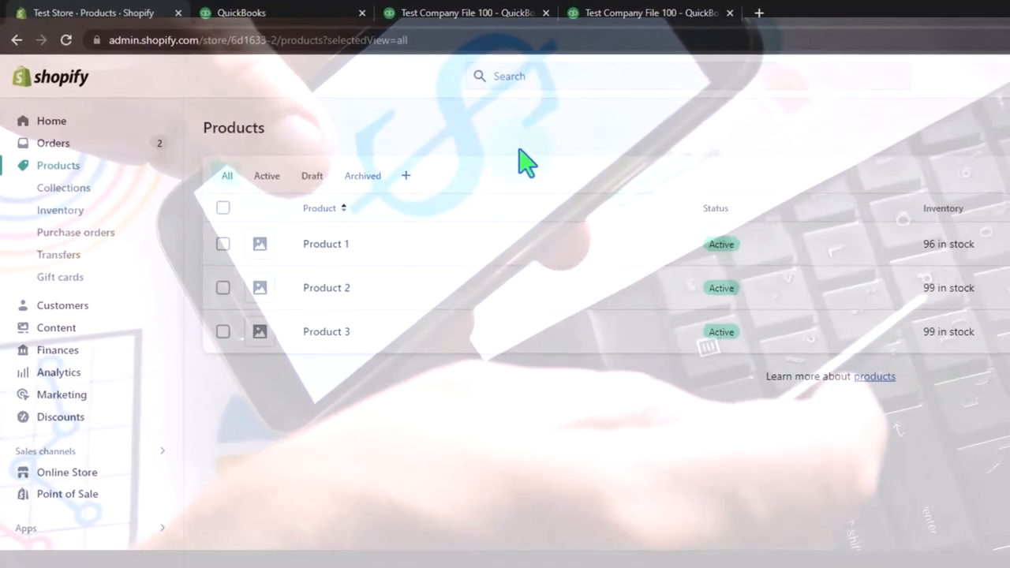
- Back in QuickBooks, view Banking transactions for review and bring up the New transaction menu
{"action": "left_click", "coordinate": [243, 13]}
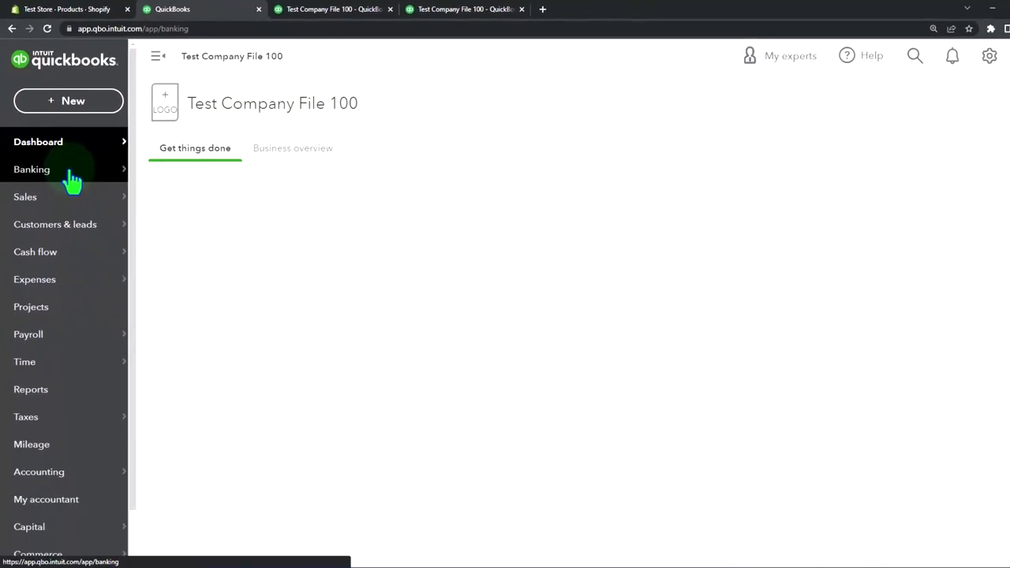
{"action": "left_click", "coordinate": [32, 169]}
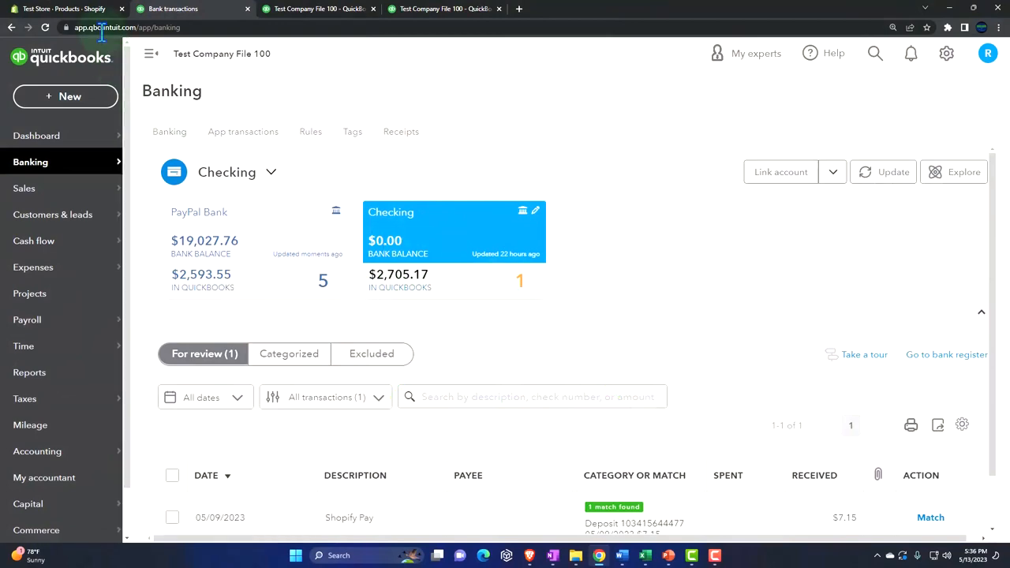
{"action": "left_click", "coordinate": [63, 9]}
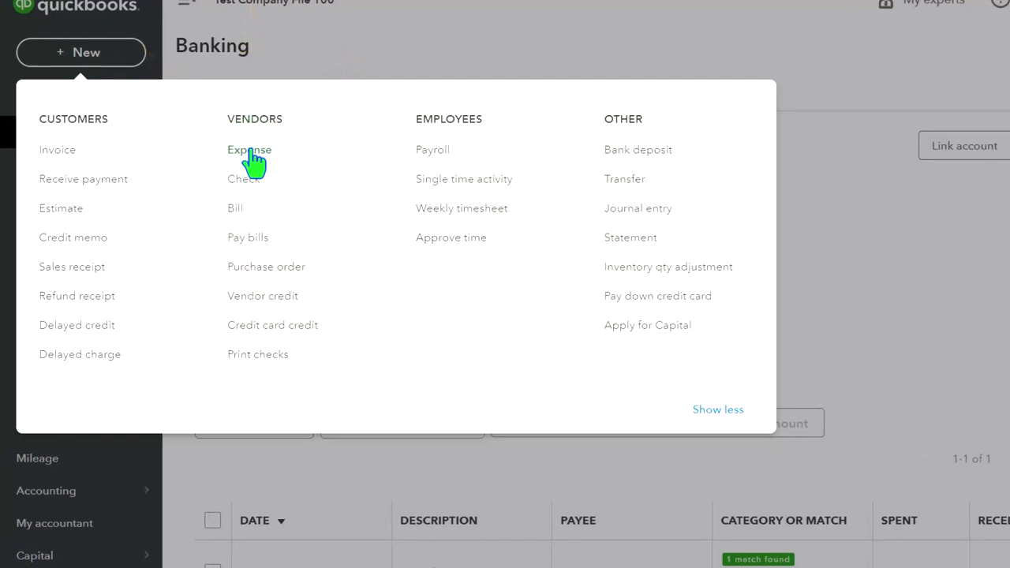
- Start a new expense to Vendor 1 paid from the Checking account
{"action": "left_click", "coordinate": [249, 148]}
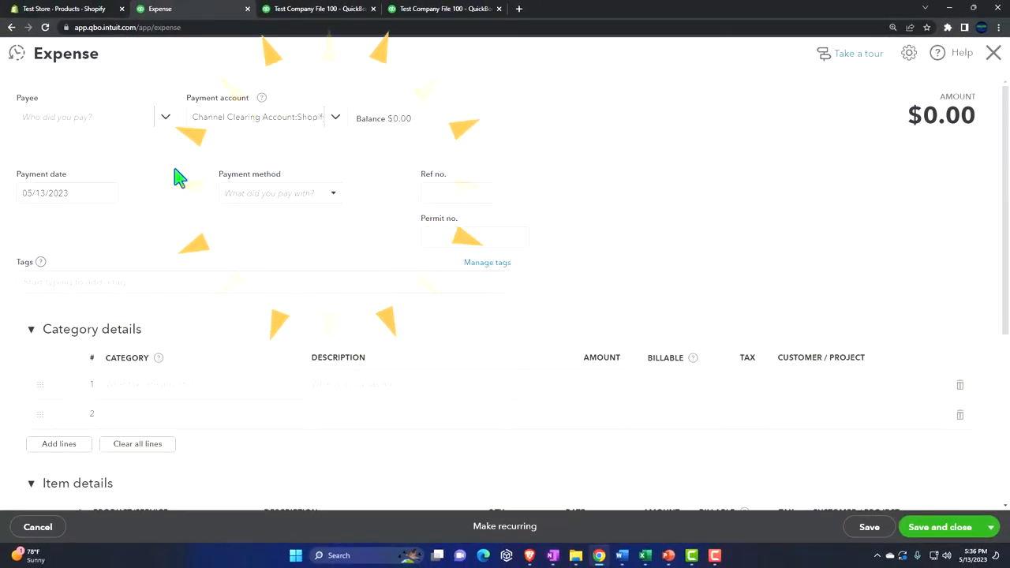
{"action": "left_click", "coordinate": [103, 117]}
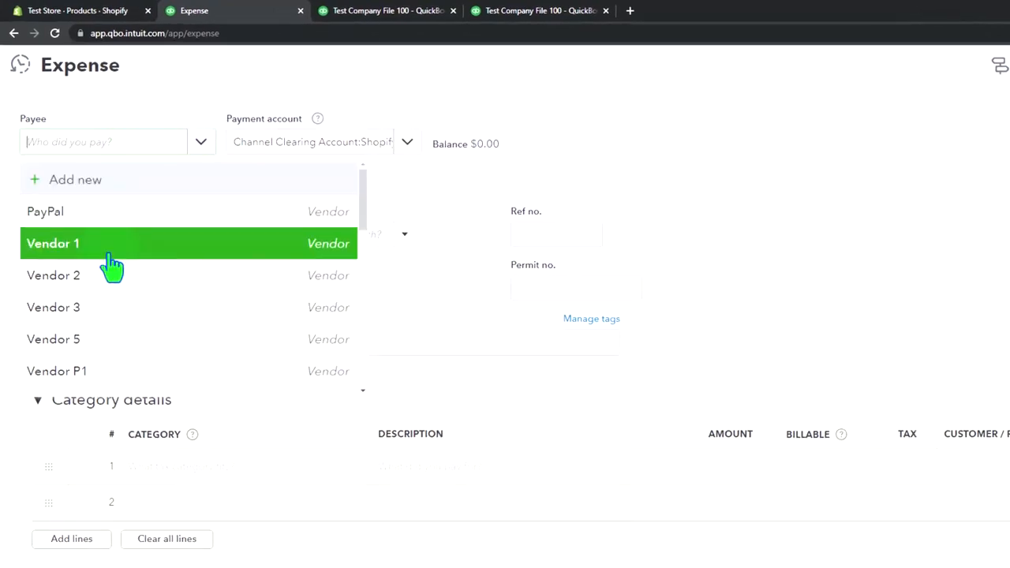
{"action": "left_click", "coordinate": [53, 243]}
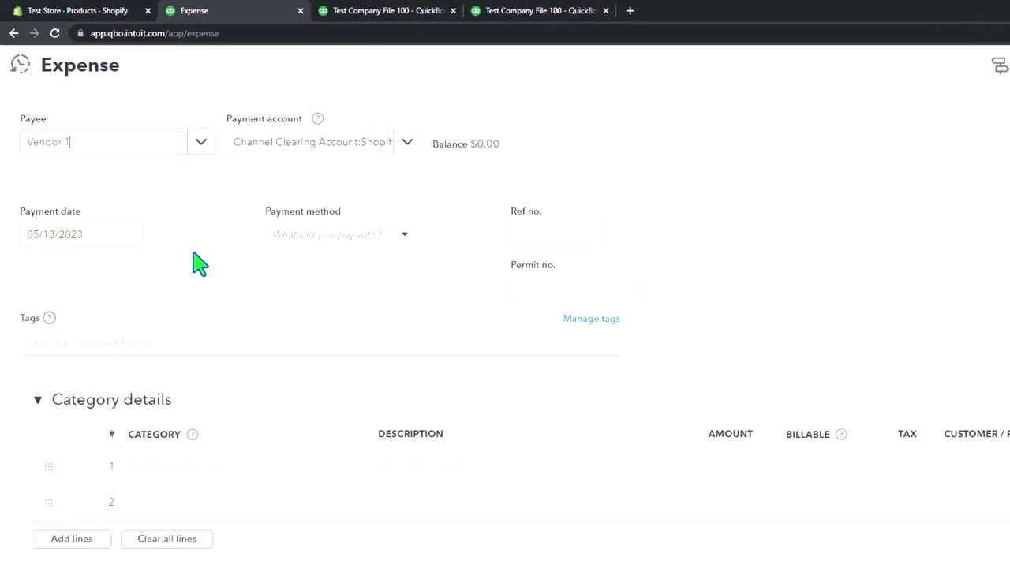
{"action": "left_click", "coordinate": [407, 142]}
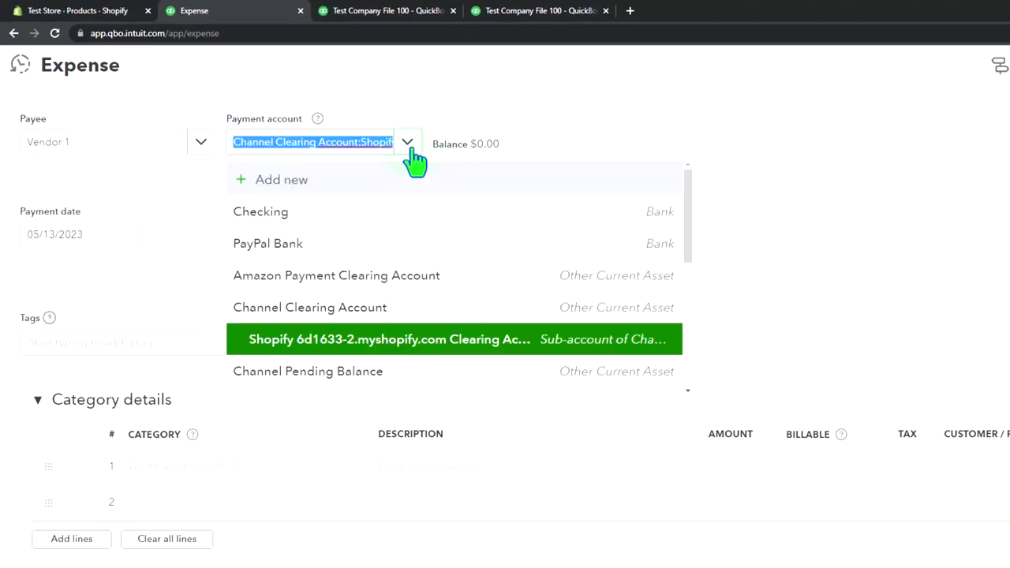
{"action": "left_click", "coordinate": [260, 211]}
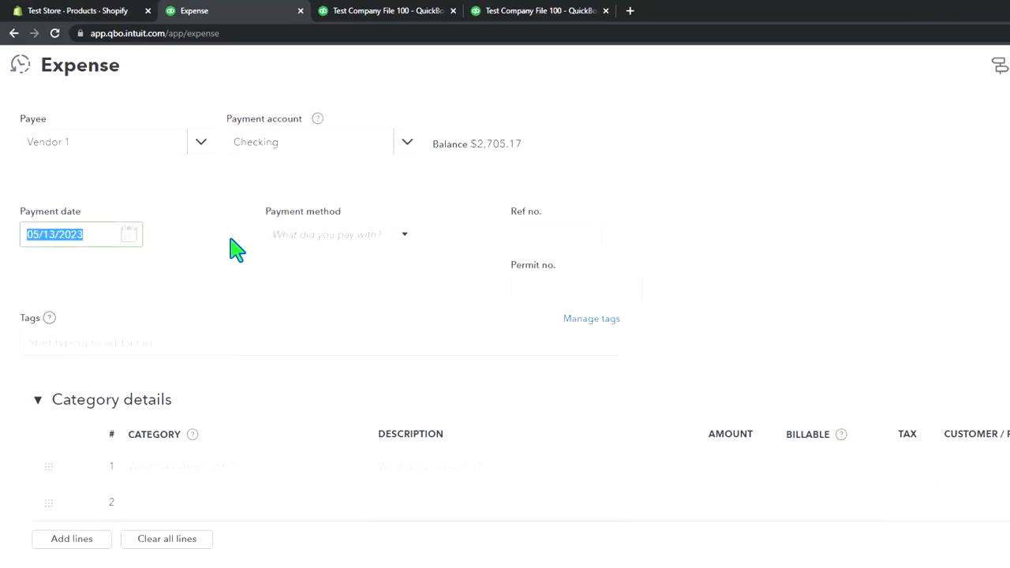
- Date the expense 04/01/2025 and collapse the Item details section
{"action": "type", "text": "04"}
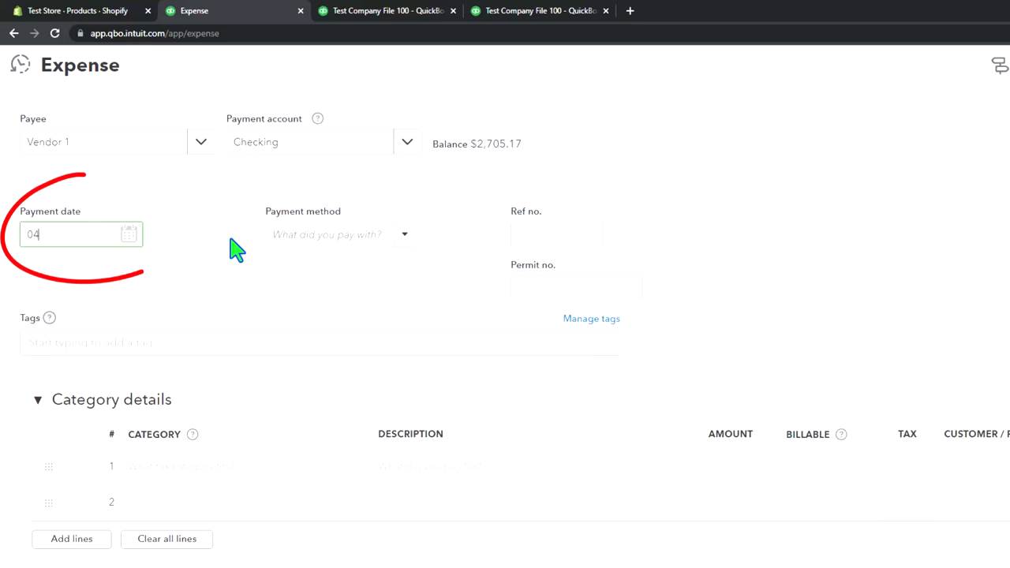
{"action": "type", "text": "/01/2025"}
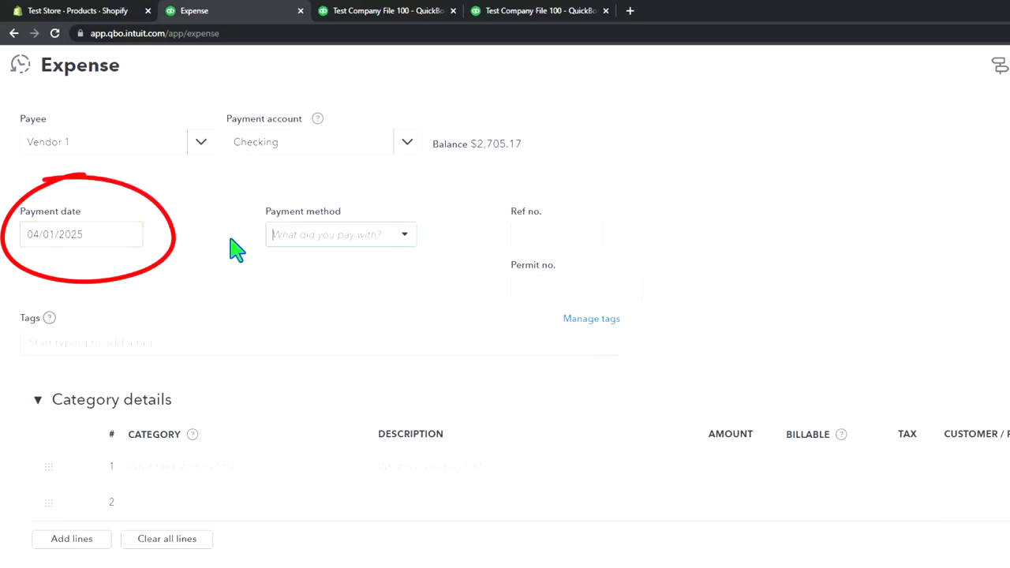
{"action": "scroll", "scroll_direction": "down", "scroll_amount": 3}
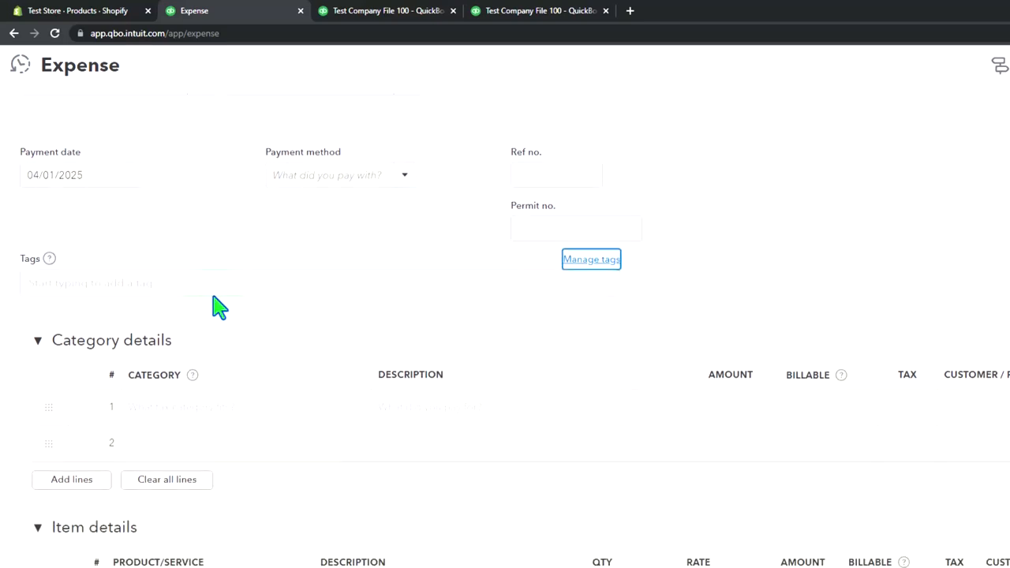
{"action": "scroll", "scroll_direction": "down", "scroll_amount": 3}
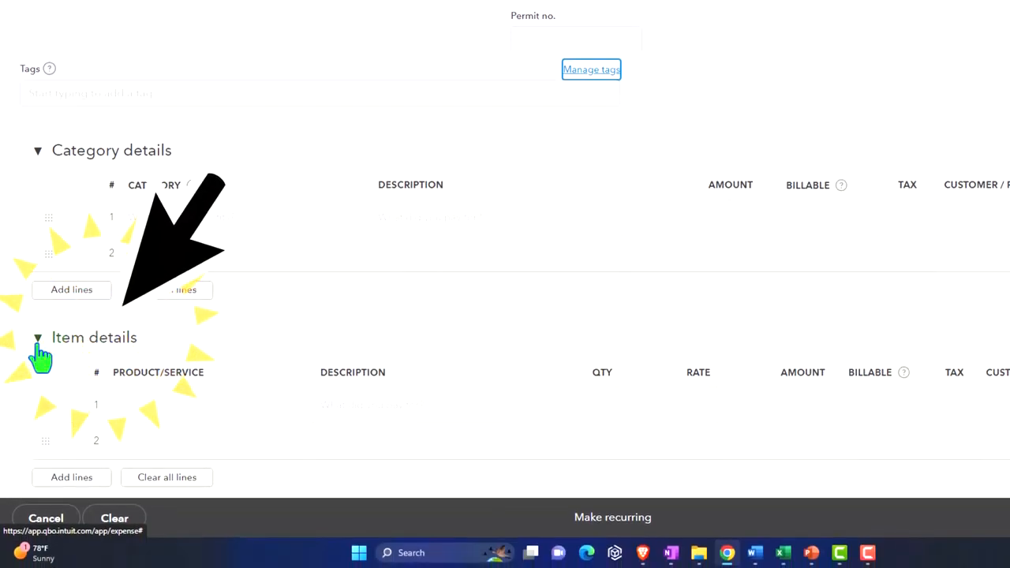
{"action": "left_click", "coordinate": [38, 338]}
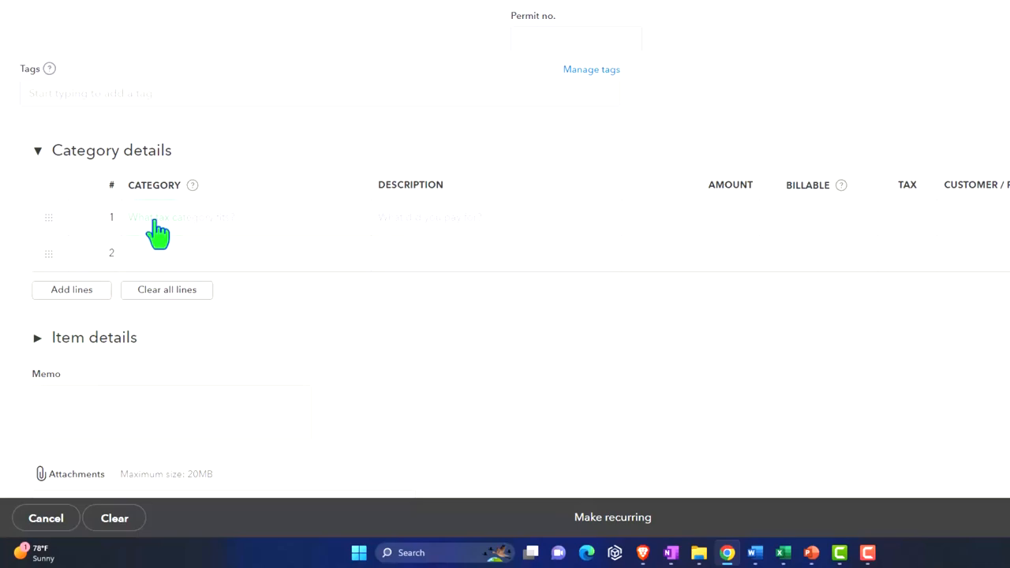
- Charge line 1 to Cost of goods sold for 40.00, bringing the expense total to $40.00
{"action": "left_click", "coordinate": [158, 218]}
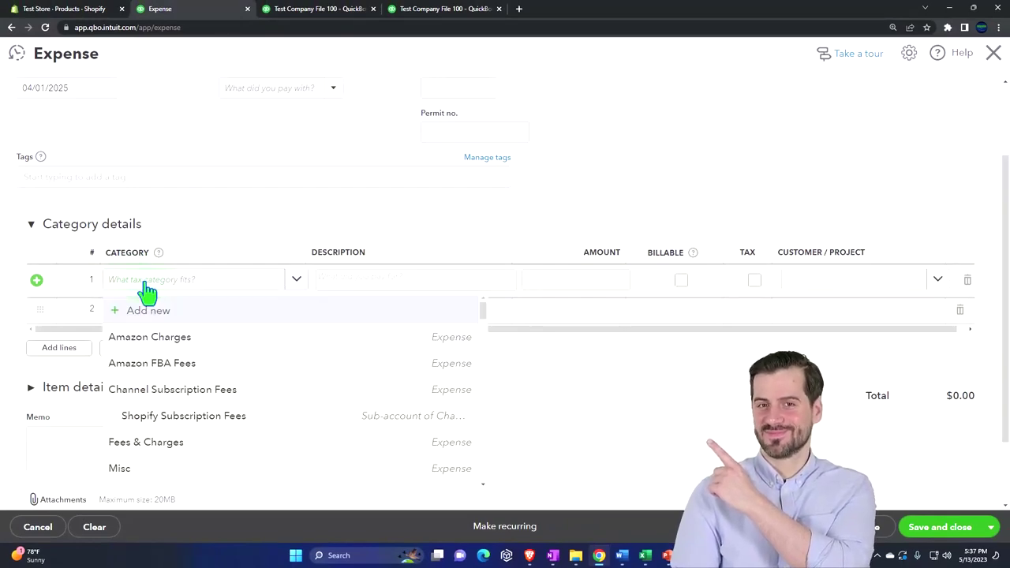
{"action": "type", "text": "Cos"}
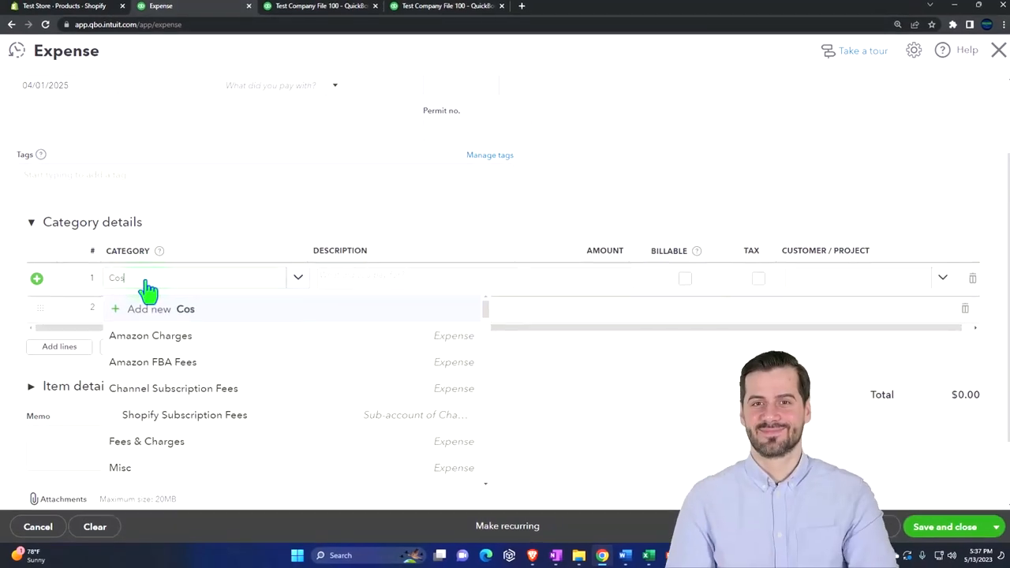
{"action": "type", "text": "t"}
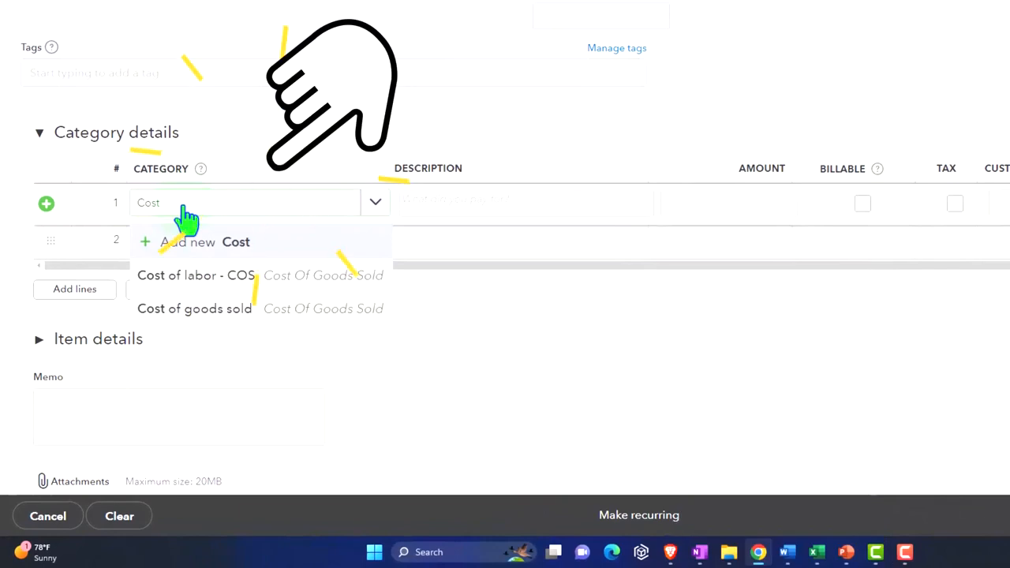
{"action": "left_click", "coordinate": [194, 308]}
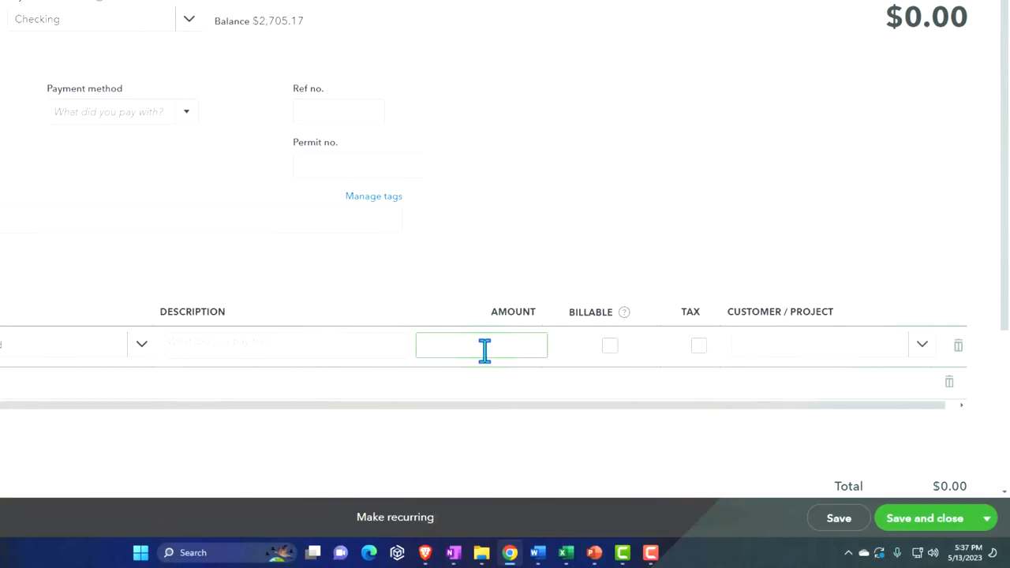
{"action": "type", "text": "40.00"}
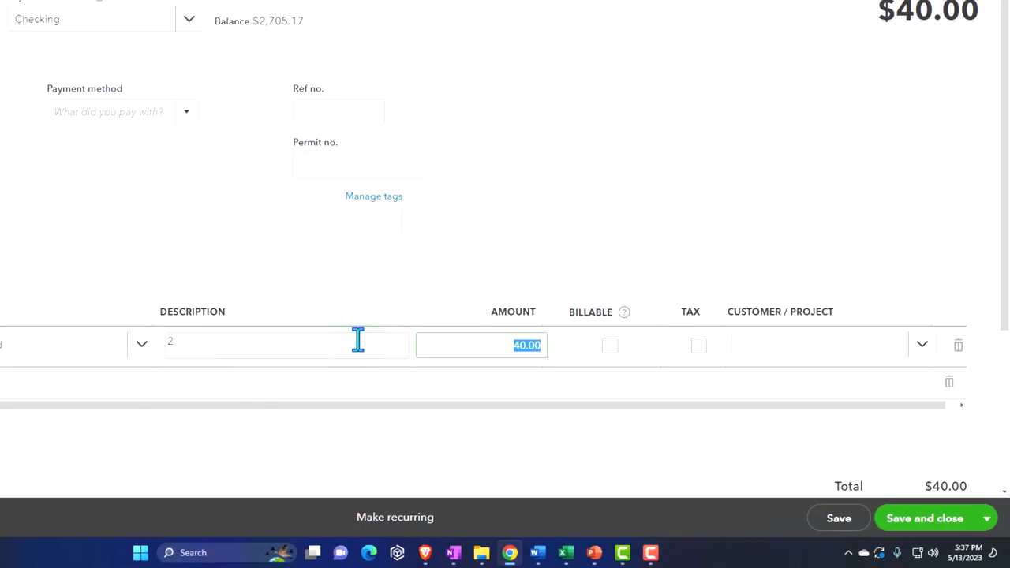
{"action": "scroll", "scroll_direction": "up", "scroll_amount": 3}
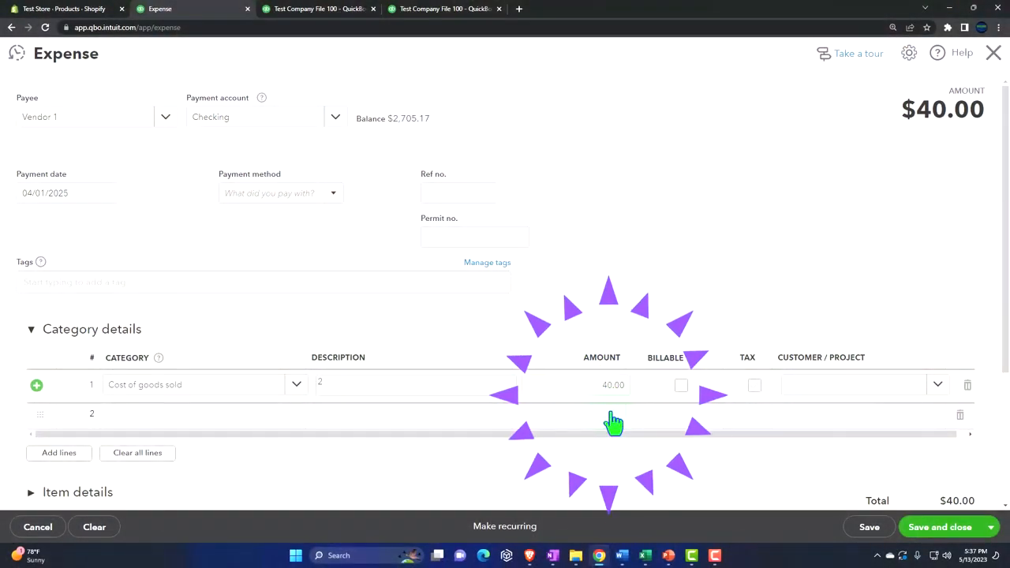
{"action": "mouse_move", "coordinate": [907, 527]}
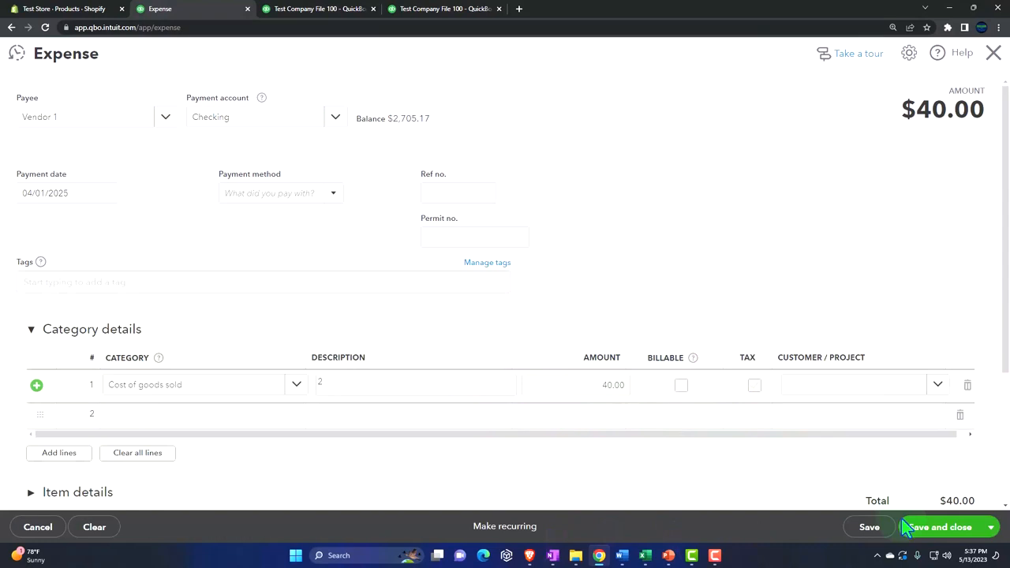
- Save the $40 expense and verify it among April's Checking transactions on the Balance Sheet
{"action": "left_click", "coordinate": [939, 527]}
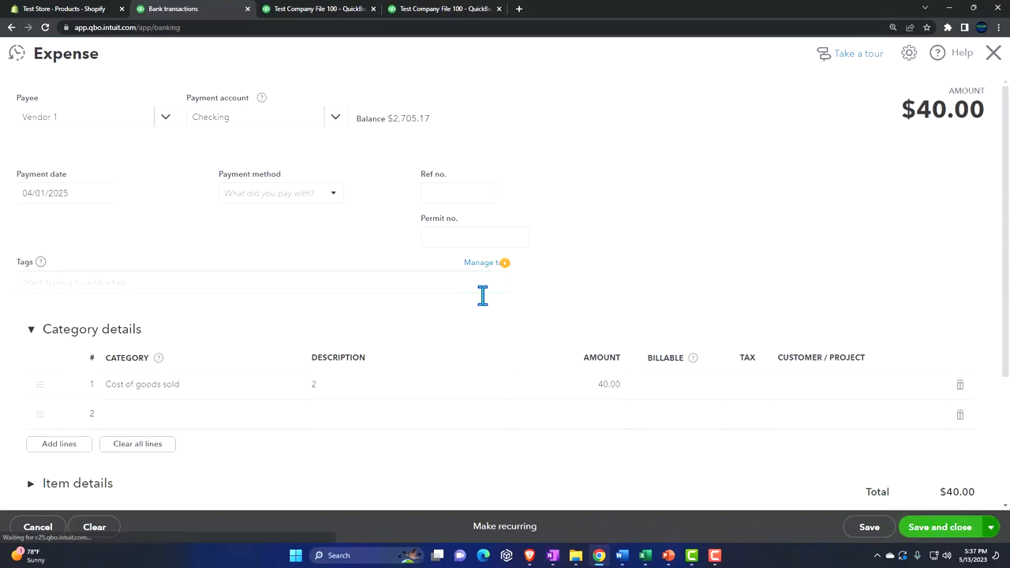
{"action": "left_click", "coordinate": [939, 527]}
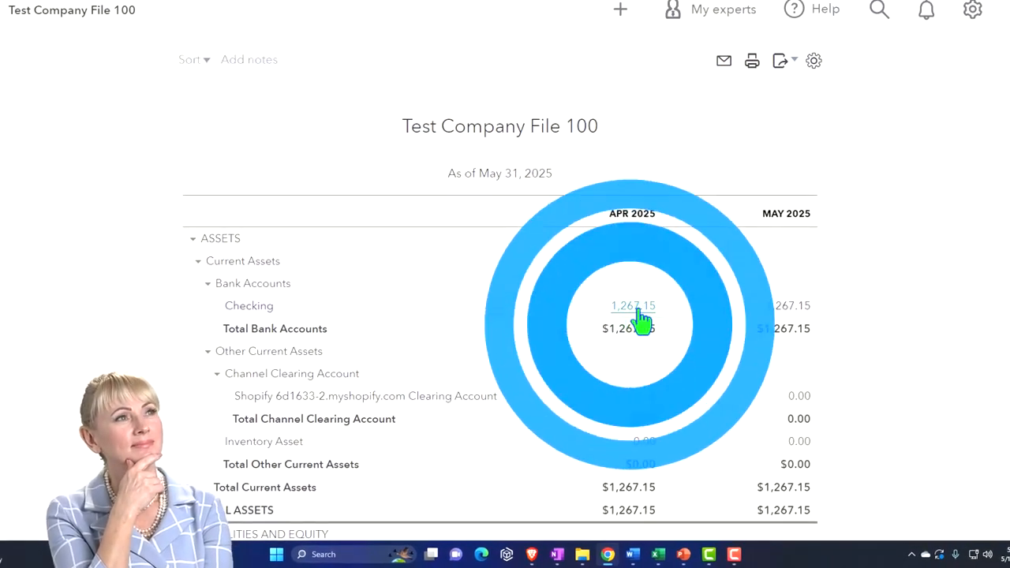
{"action": "left_click", "coordinate": [628, 306]}
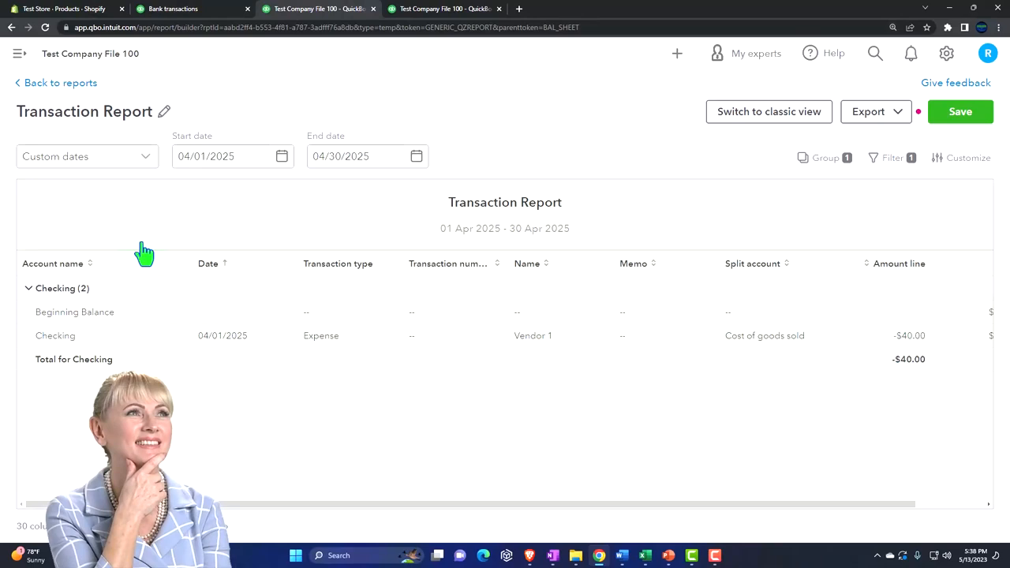
{"action": "left_click", "coordinate": [56, 82]}
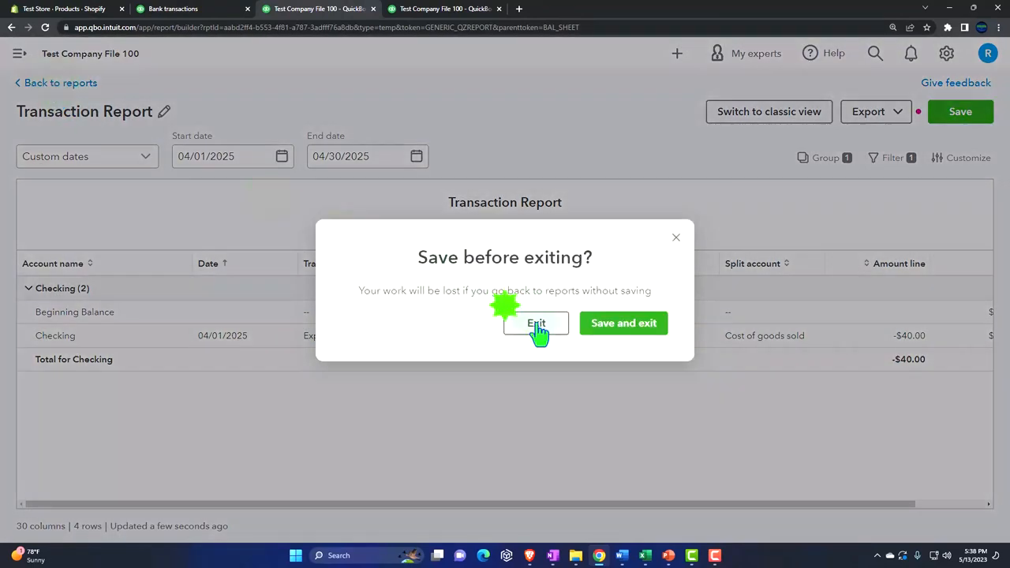
{"action": "left_click", "coordinate": [536, 322]}
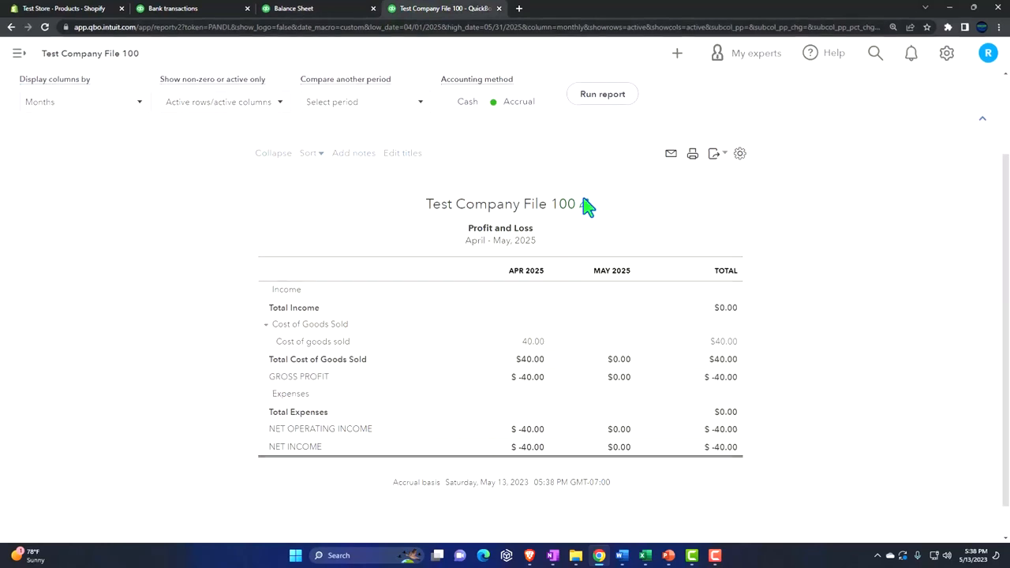
- Inspect the April $40.00 Cost of goods sold on Profit and Loss, then return to Shopify
{"action": "scroll", "scroll_direction": "down", "scroll_amount": 3}
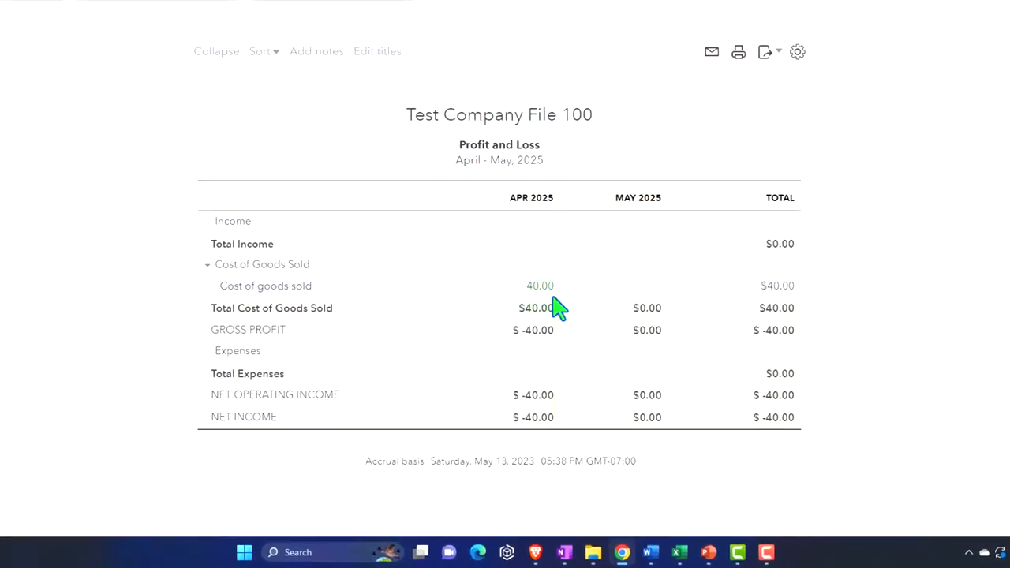
{"action": "scroll", "scroll_direction": "down", "scroll_amount": 3}
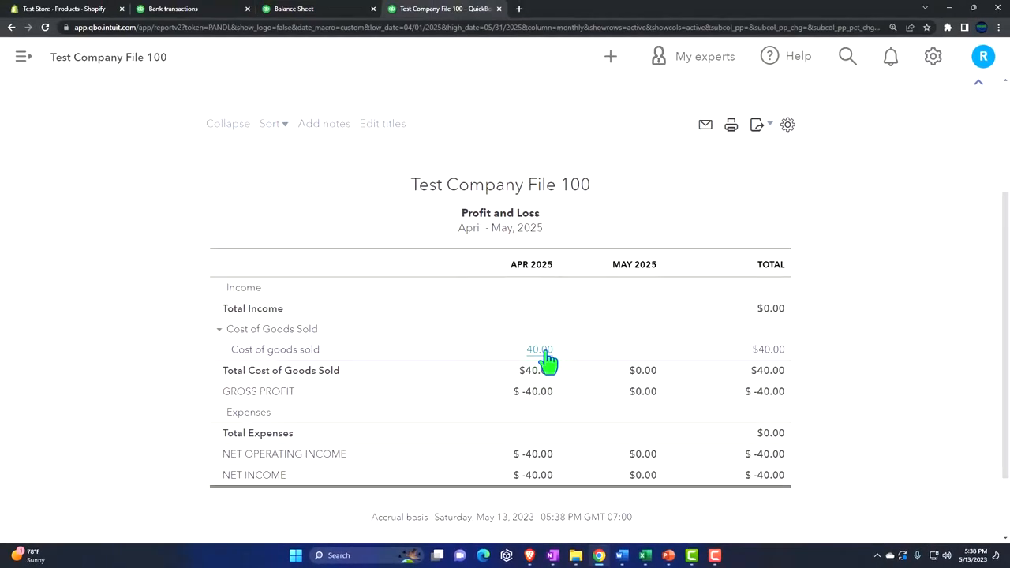
{"action": "left_click", "coordinate": [540, 350]}
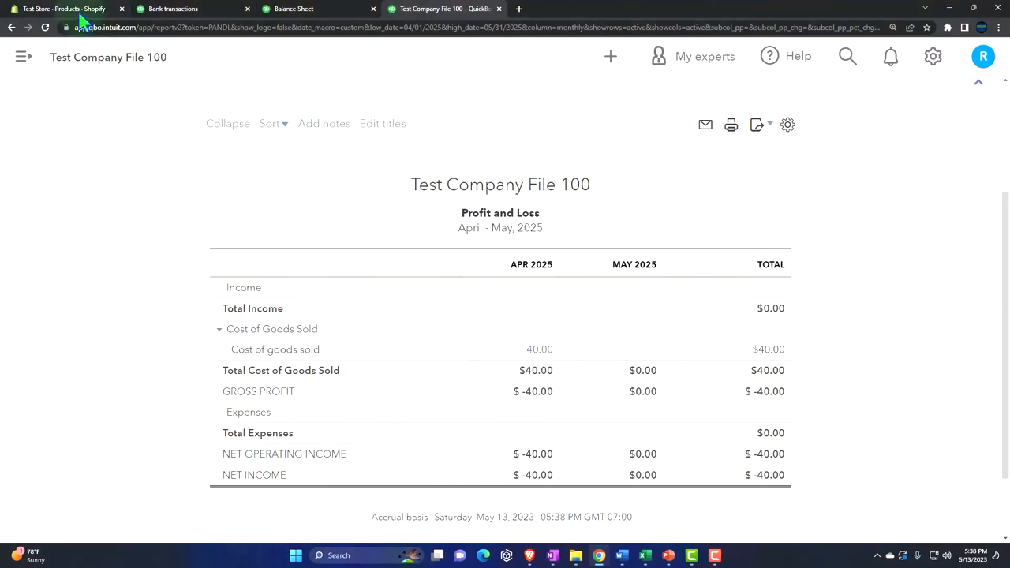
{"action": "left_click", "coordinate": [63, 10]}
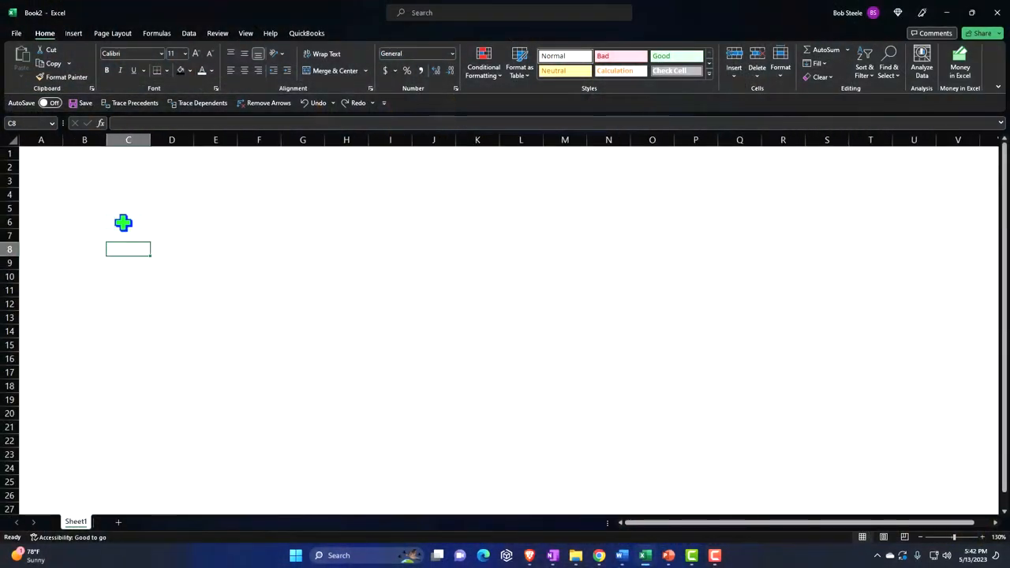
- Format the blank sheet's cells as numbers with no decimals or currency symbol, then start at A1
{"action": "left_click", "coordinate": [973, 527]}
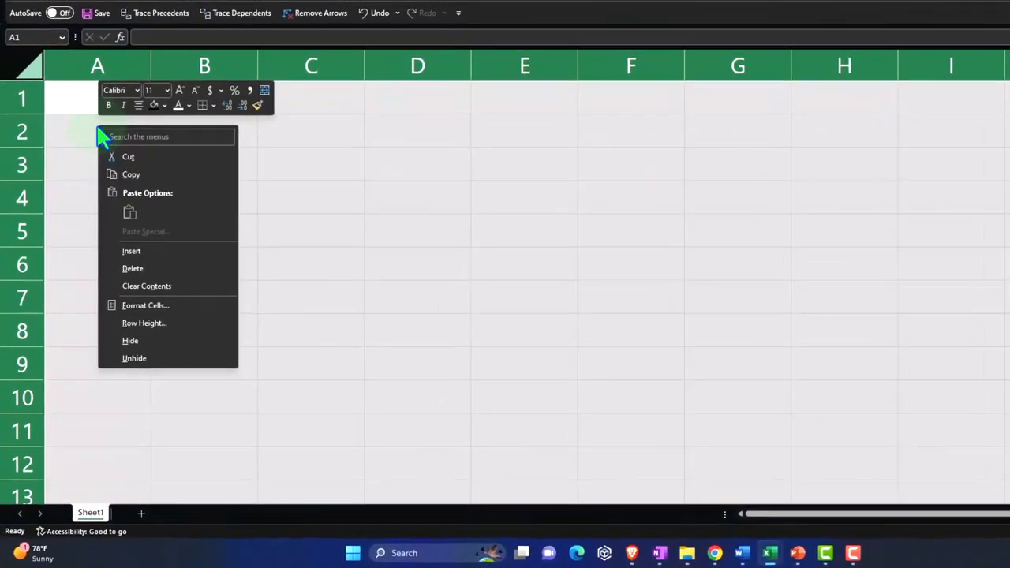
{"action": "left_click", "coordinate": [145, 306]}
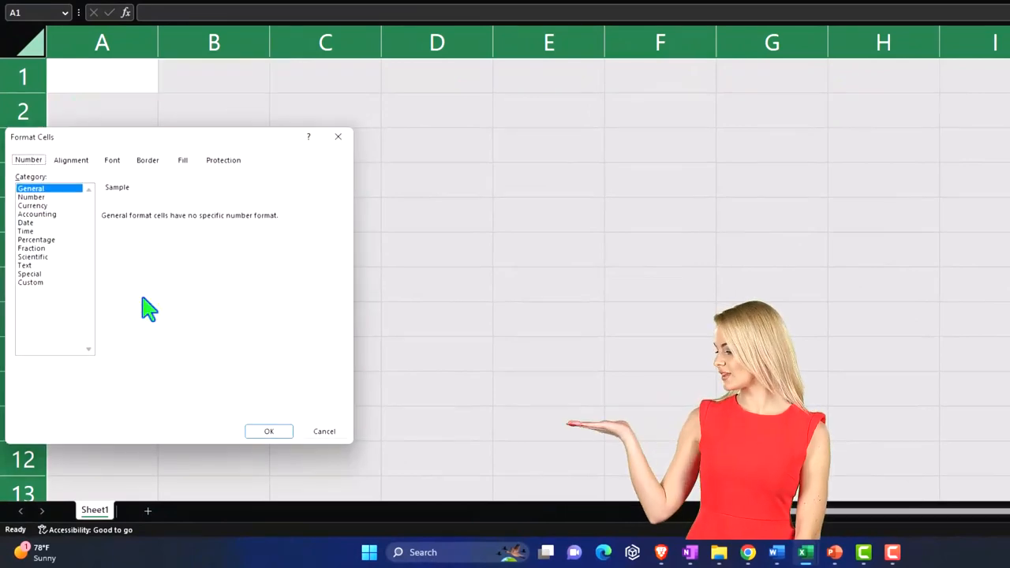
{"action": "left_click", "coordinate": [33, 205]}
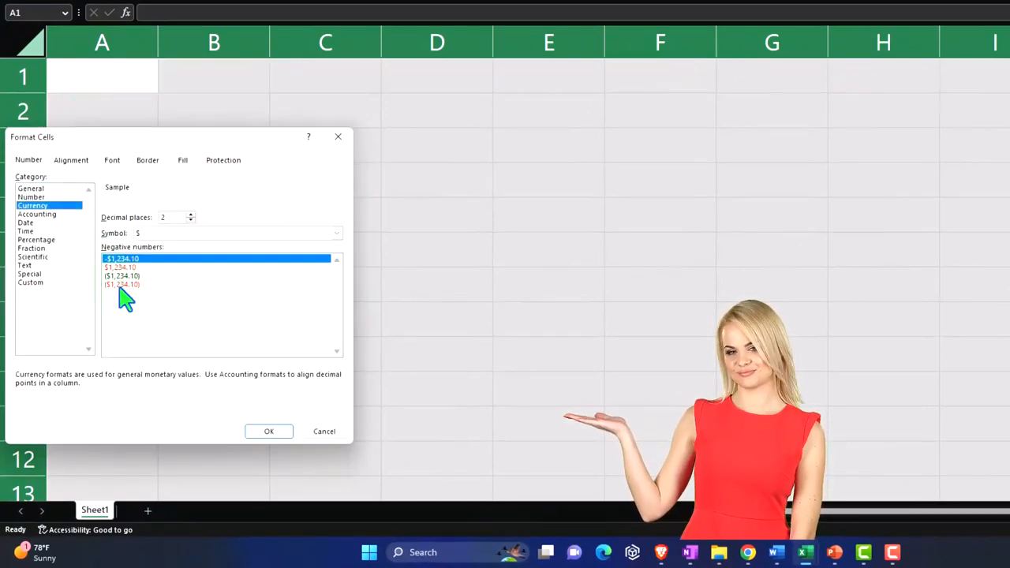
{"action": "left_click", "coordinate": [337, 233]}
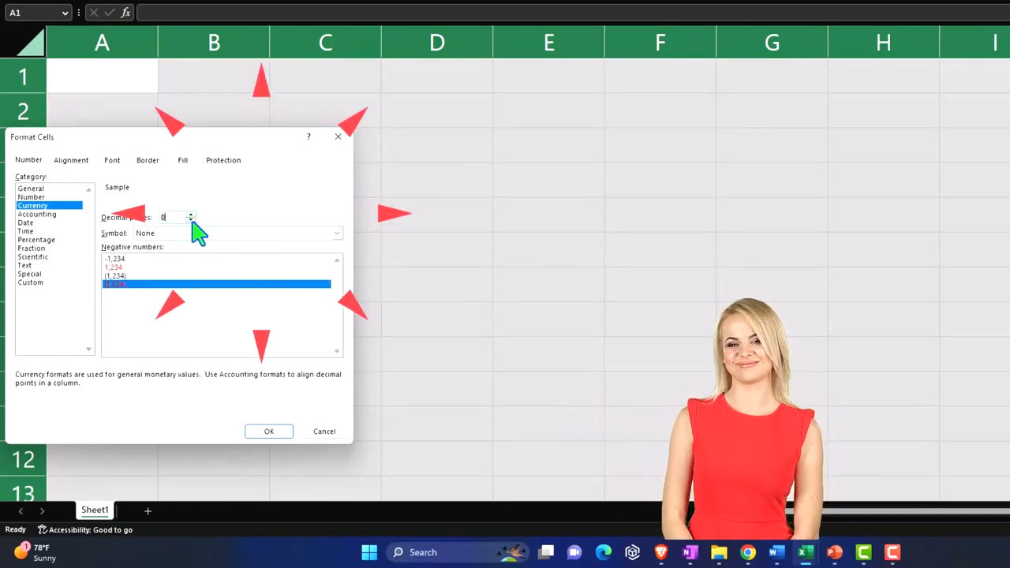
{"action": "left_click", "coordinate": [268, 431]}
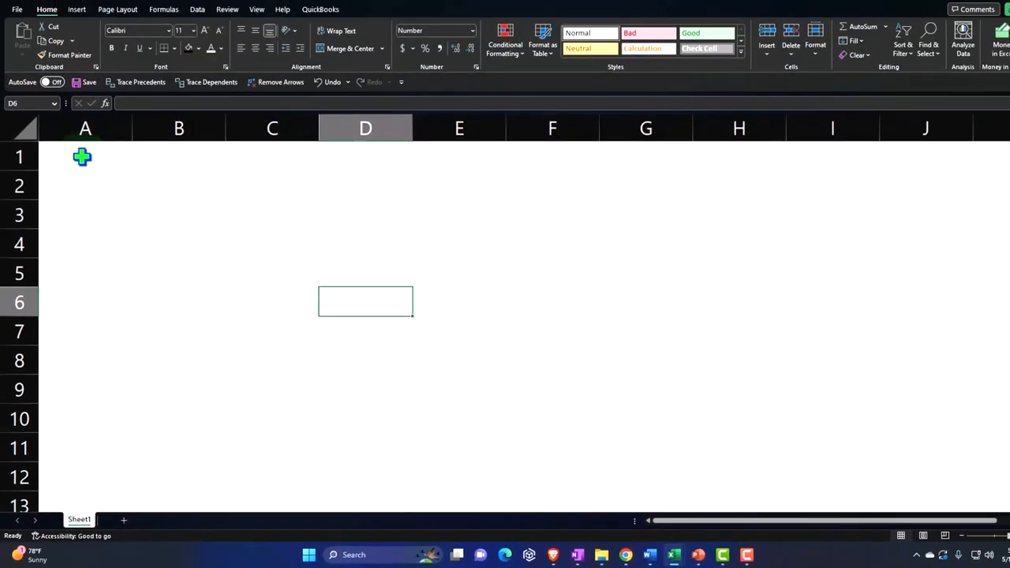
- Enter headers Product 1, Units, Unit Cost, Total Cost in A1:D1, styled white on black with wrapped text
{"action": "type", "text": "Pr"}
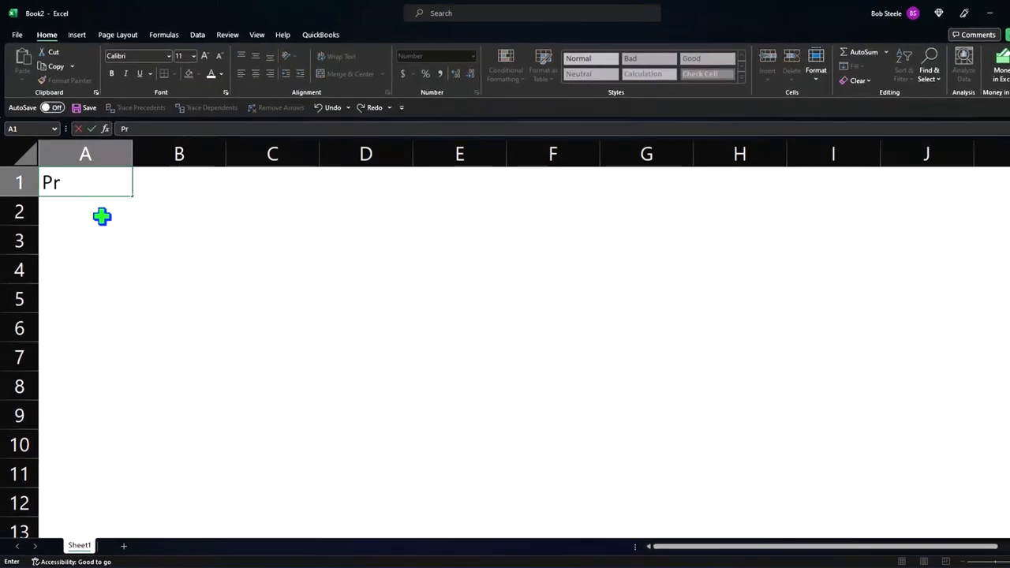
{"action": "type", "text": "oduct 1"}
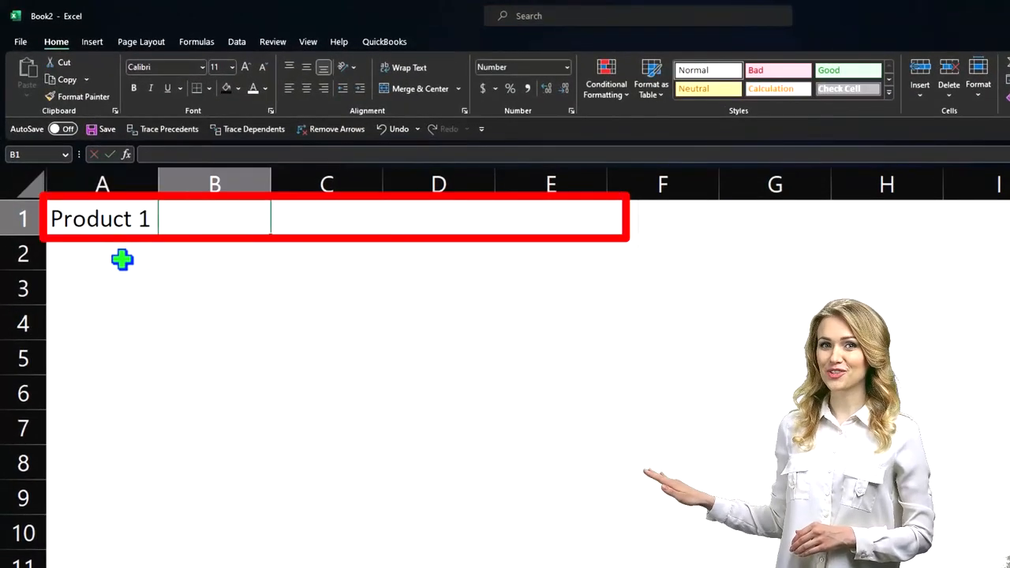
{"action": "type", "text": "Units"}
{"action": "left_click", "coordinate": [327, 218]}
{"action": "type", "text": "Unit Cos"}
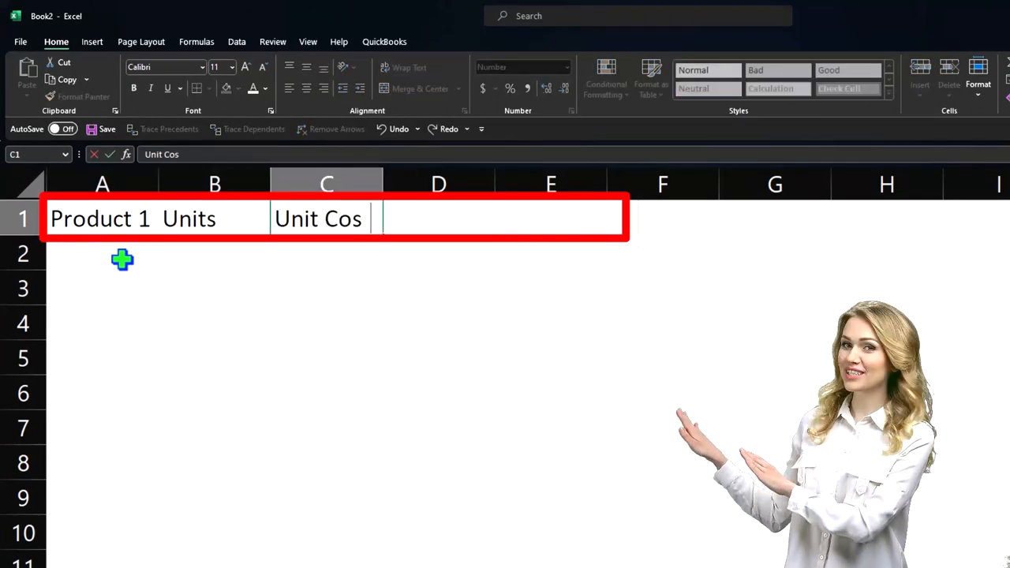
{"action": "type", "text": "Total Cos"}
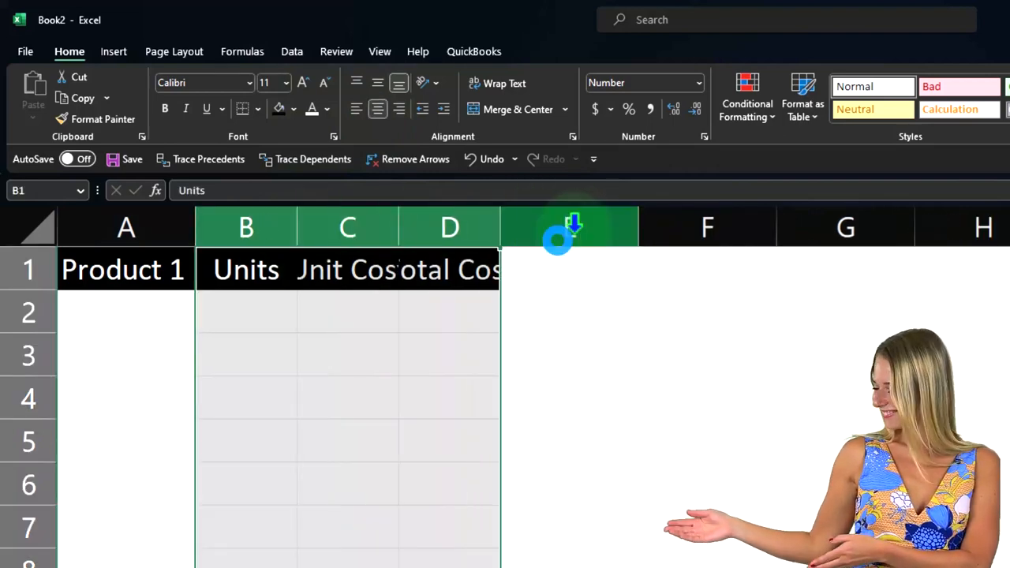
{"action": "left_click", "coordinate": [448, 311]}
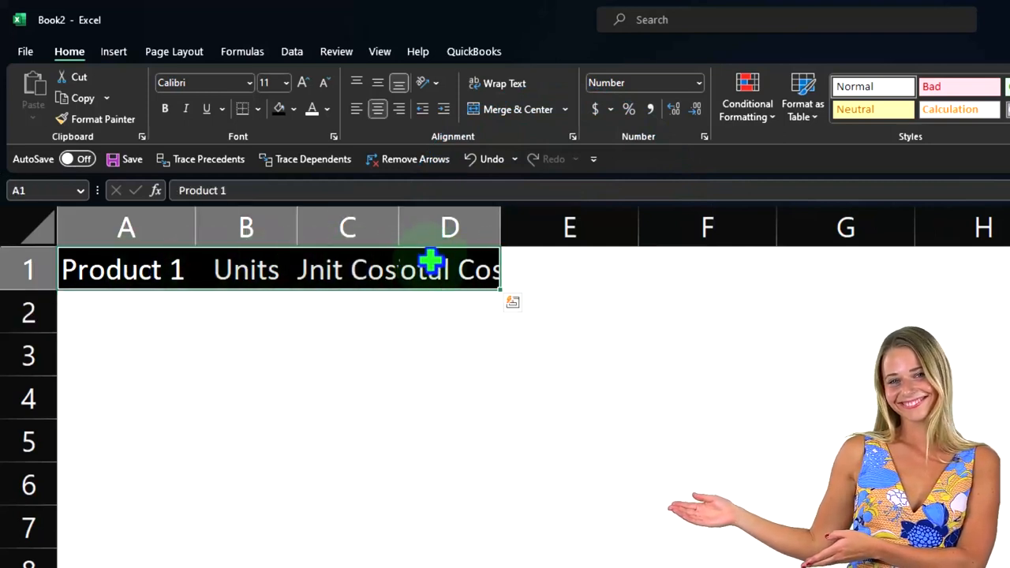
{"action": "mouse_move", "coordinate": [432, 150]}
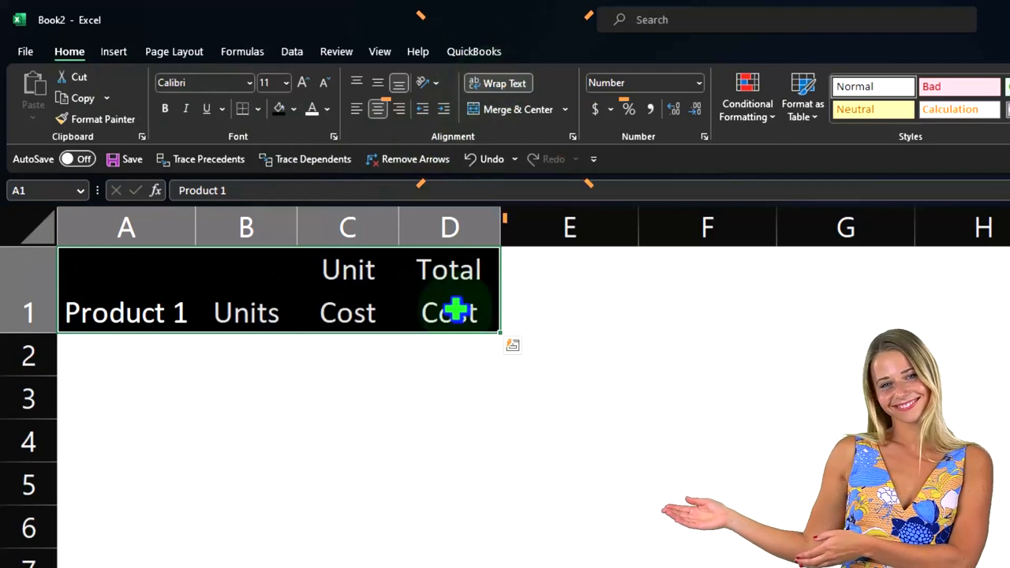
{"action": "left_click", "coordinate": [127, 355]}
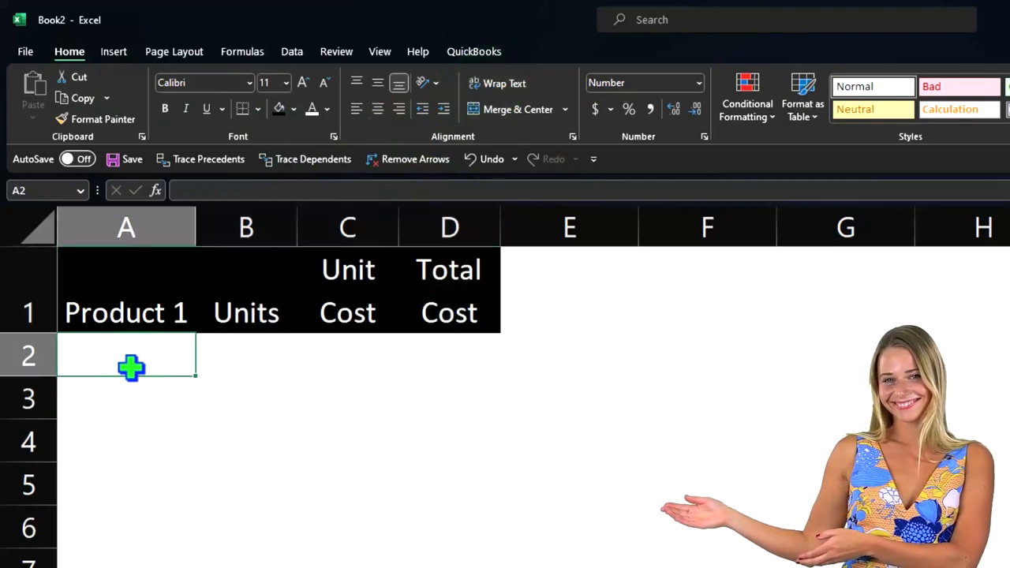
- Give column A the short month/day date format (3/14 style) for purchase dates
{"action": "left_click", "coordinate": [126, 228]}
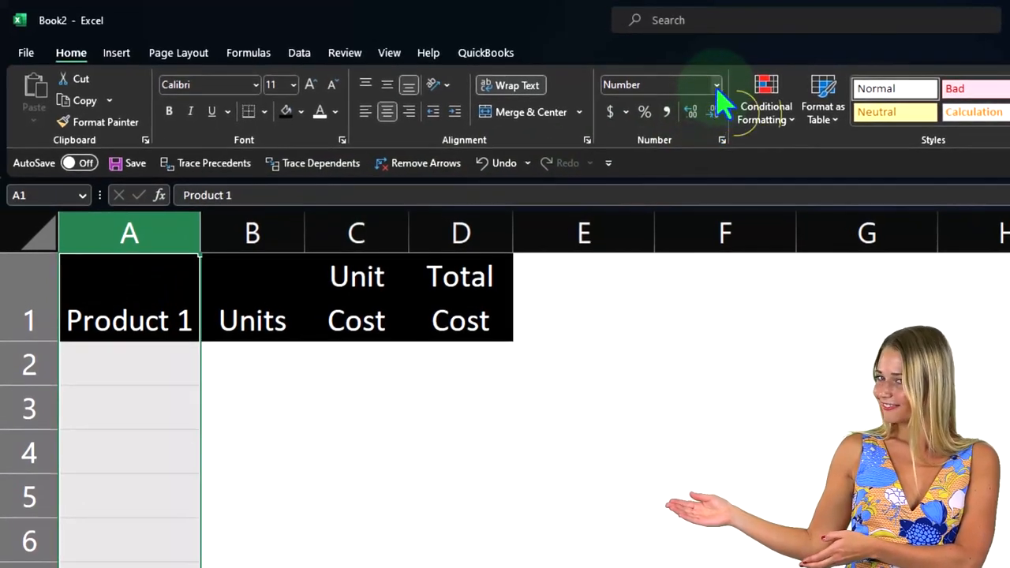
{"action": "left_click", "coordinate": [713, 85]}
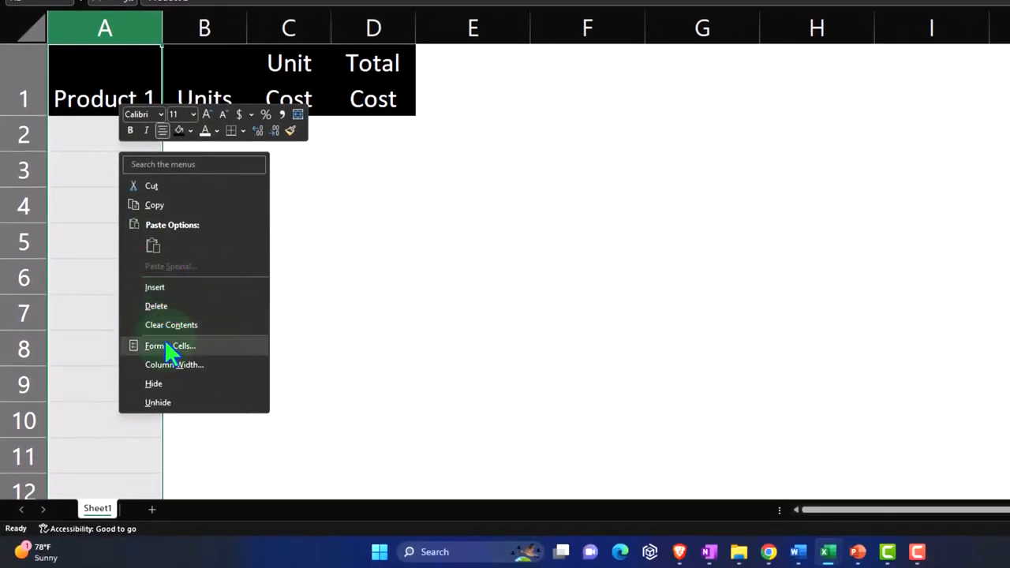
{"action": "left_click", "coordinate": [171, 345]}
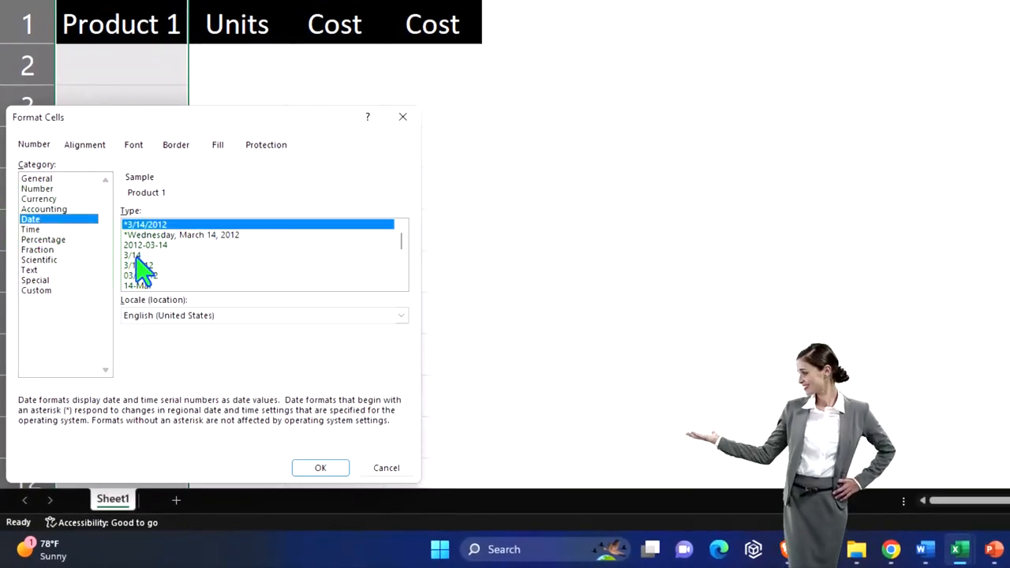
{"action": "left_click", "coordinate": [132, 255]}
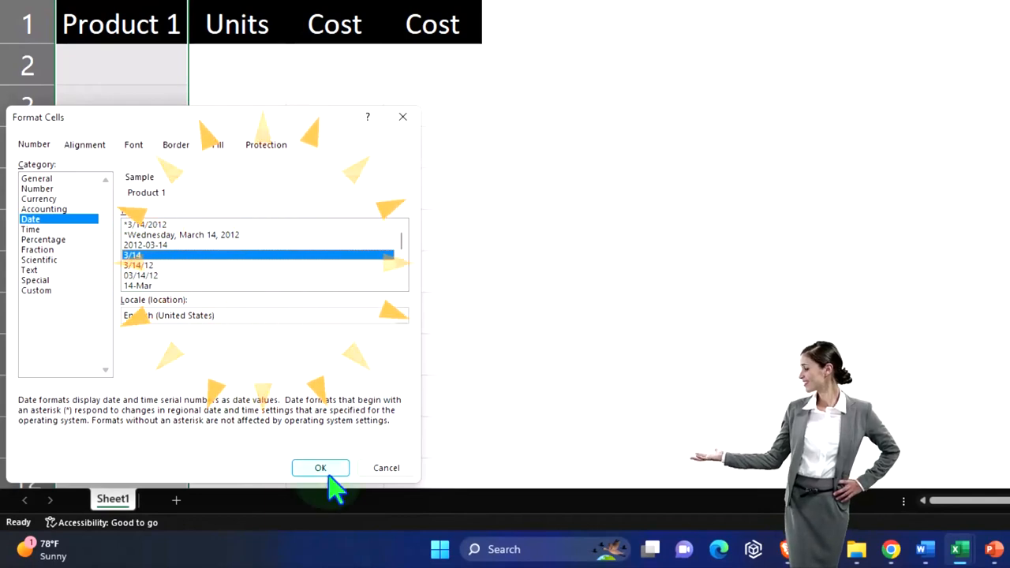
{"action": "left_click", "coordinate": [320, 467]}
{"action": "type", "text": "4/1"}
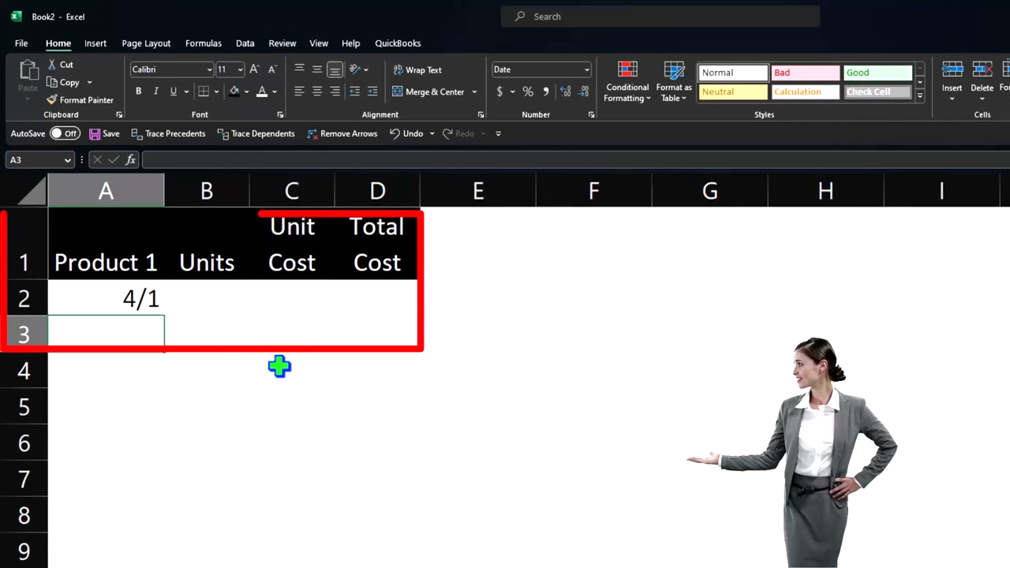
- Enter 2 units at unit cost 20 with =B2*C2 giving a total cost of 40
{"action": "type", "text": "2"}
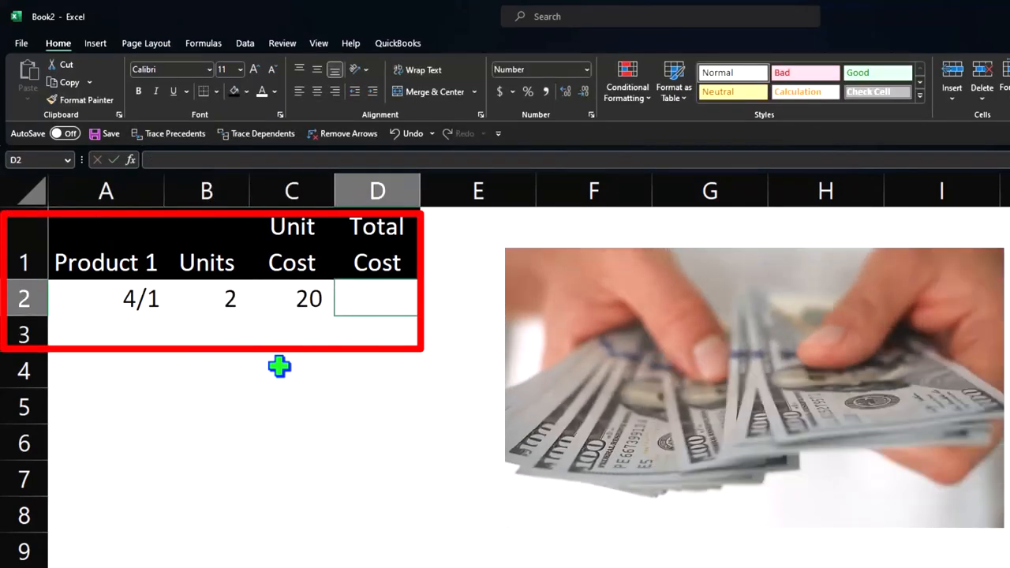
{"action": "type", "text": "=B2*"}
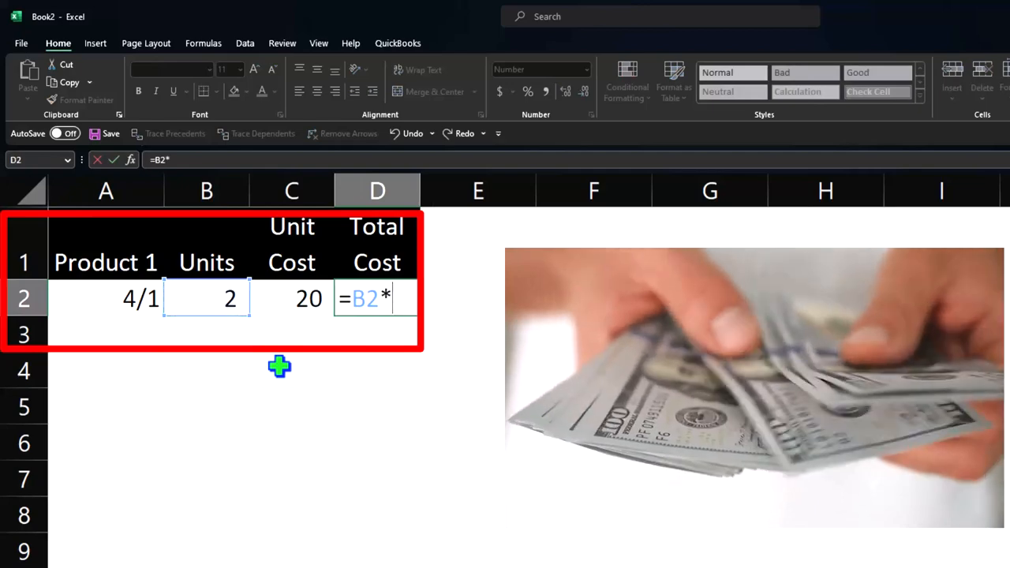
{"action": "key", "text": "Return"}
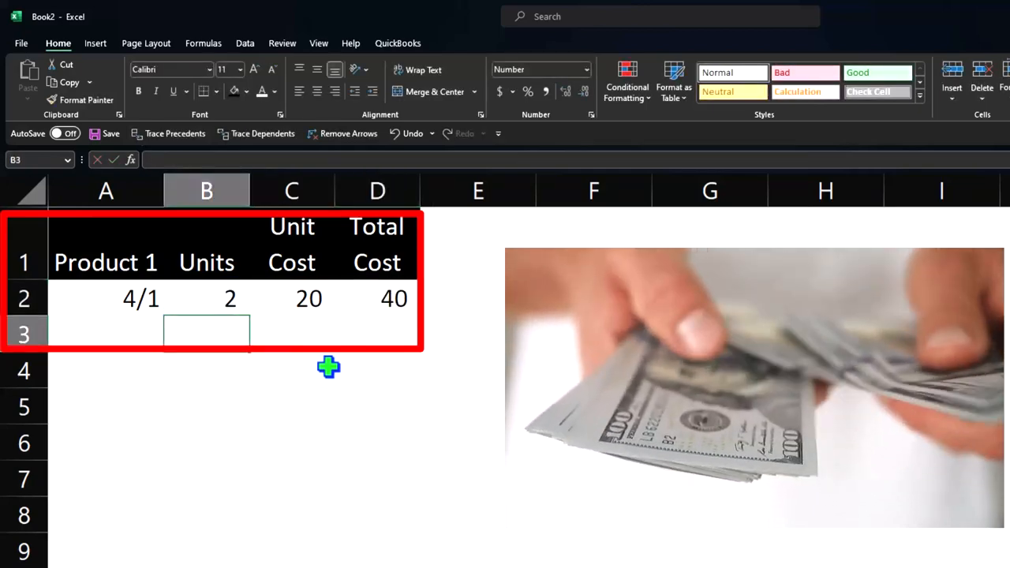
{"action": "left_click", "coordinate": [377, 298]}
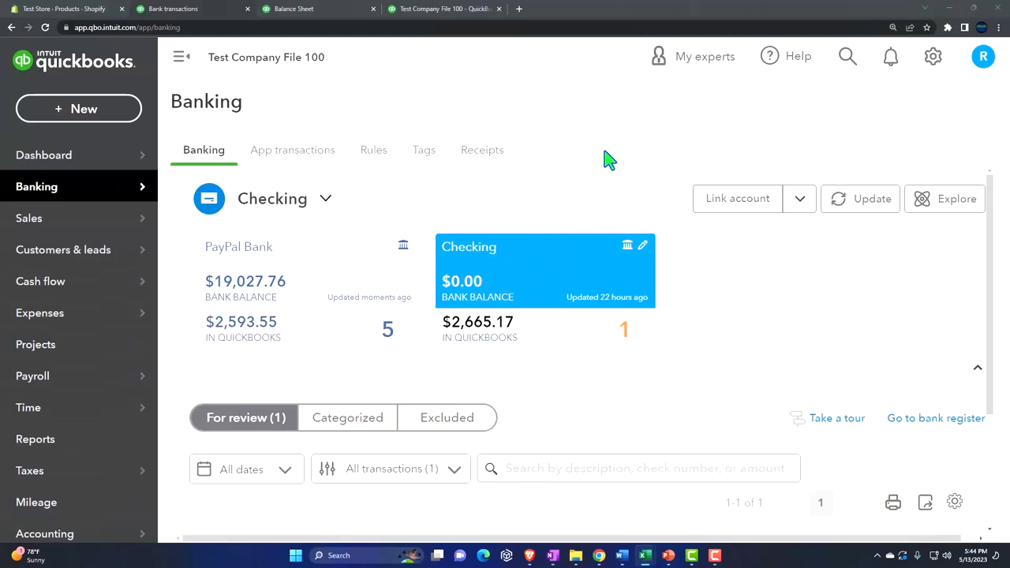
{"action": "mouse_move", "coordinate": [457, 101]}
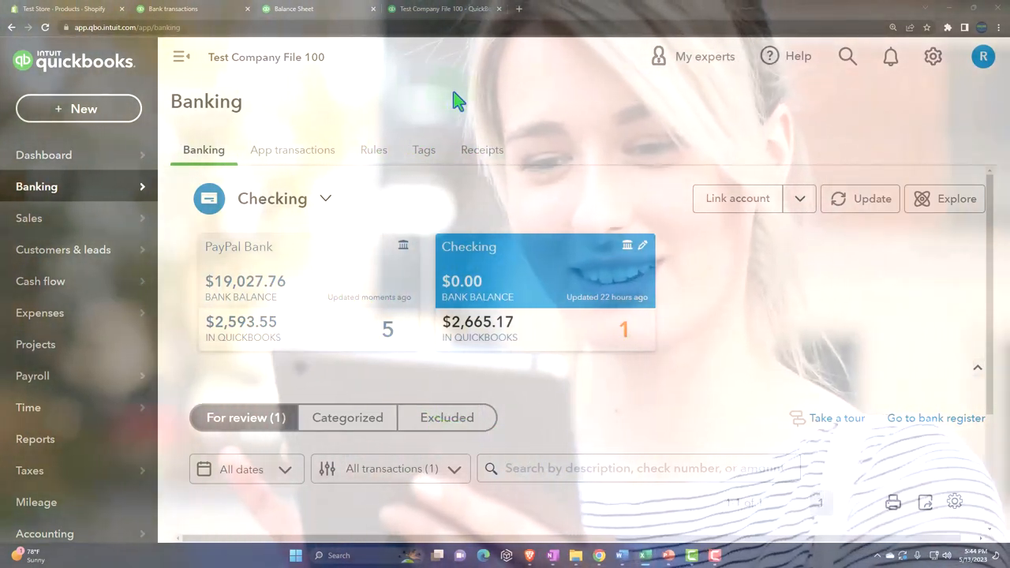
- Check Product 1 stock in the Shopify products list against the QuickBooks banking page, then return to Excel
{"action": "left_click", "coordinate": [67, 10]}
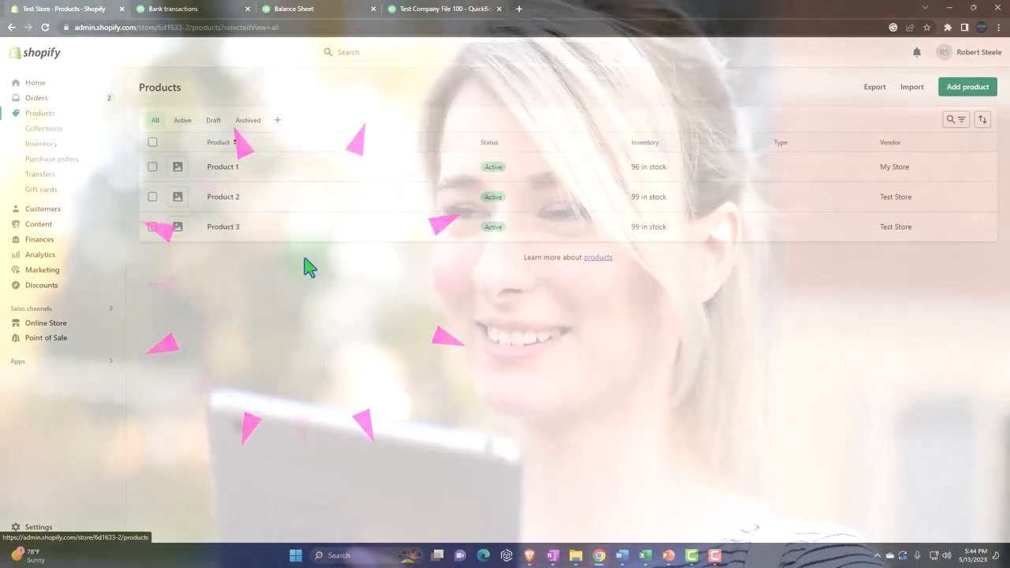
{"action": "left_click", "coordinate": [172, 9]}
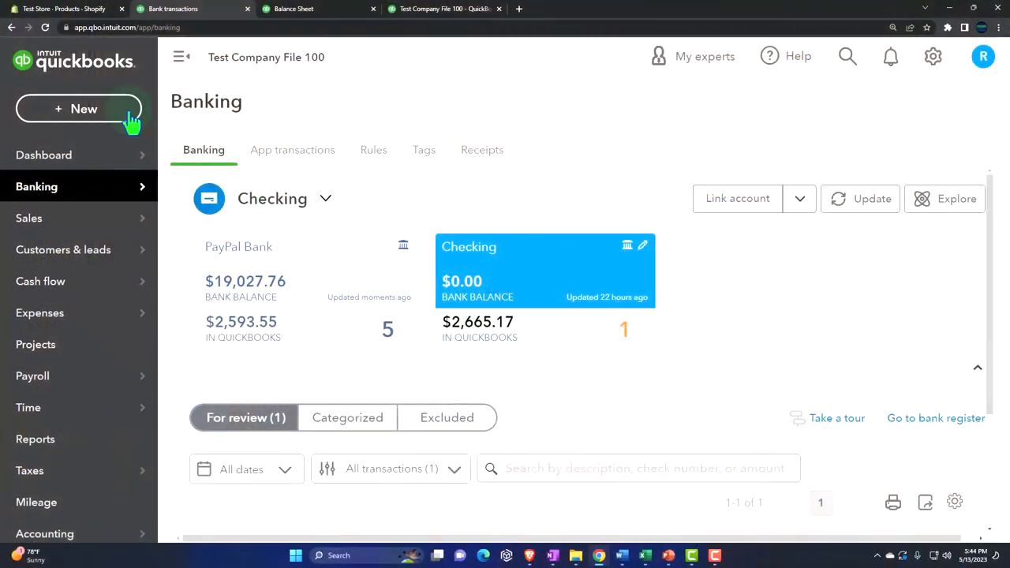
{"action": "left_click", "coordinate": [63, 9]}
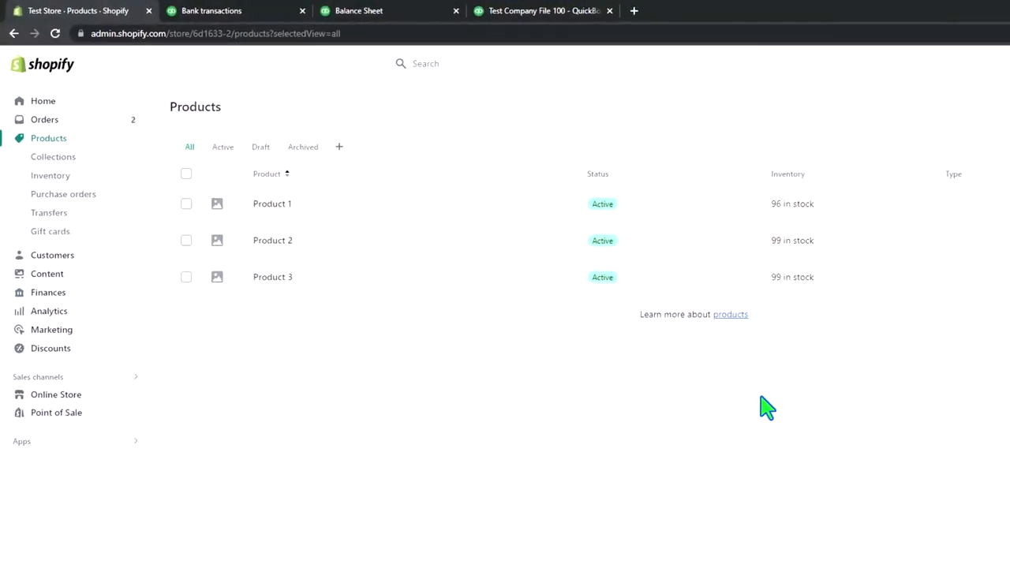
{"action": "mouse_move", "coordinate": [644, 555]}
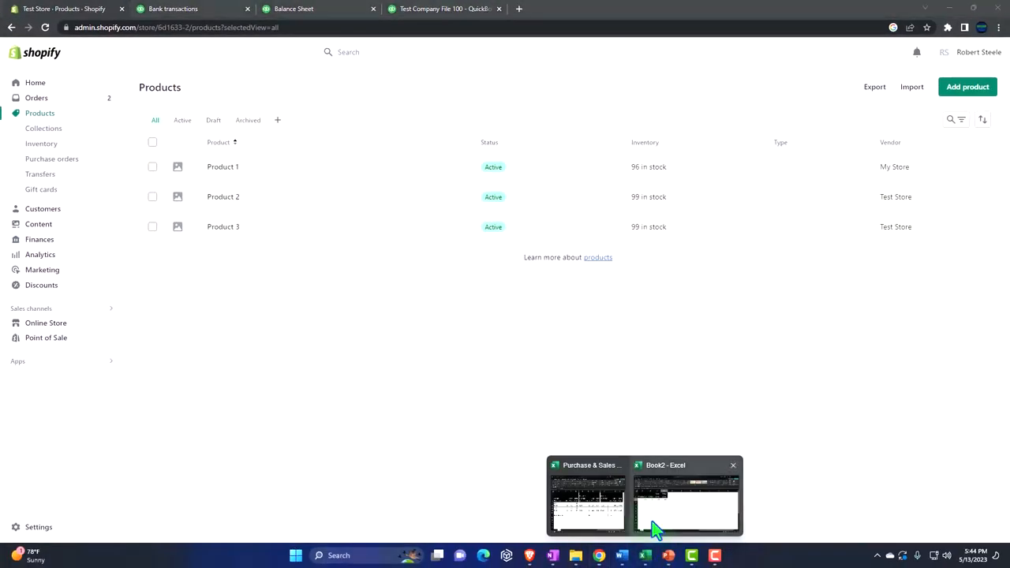
{"action": "left_click", "coordinate": [686, 497]}
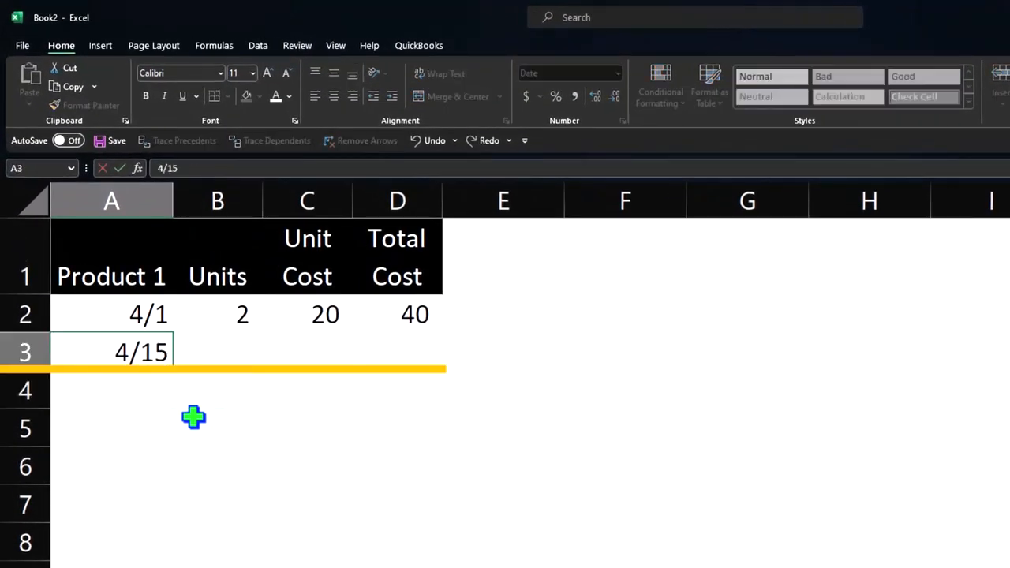
- Enter 1 unit for the 4/15 purchase row and move on to its unit cost of 22
{"action": "type", "text": "1"}
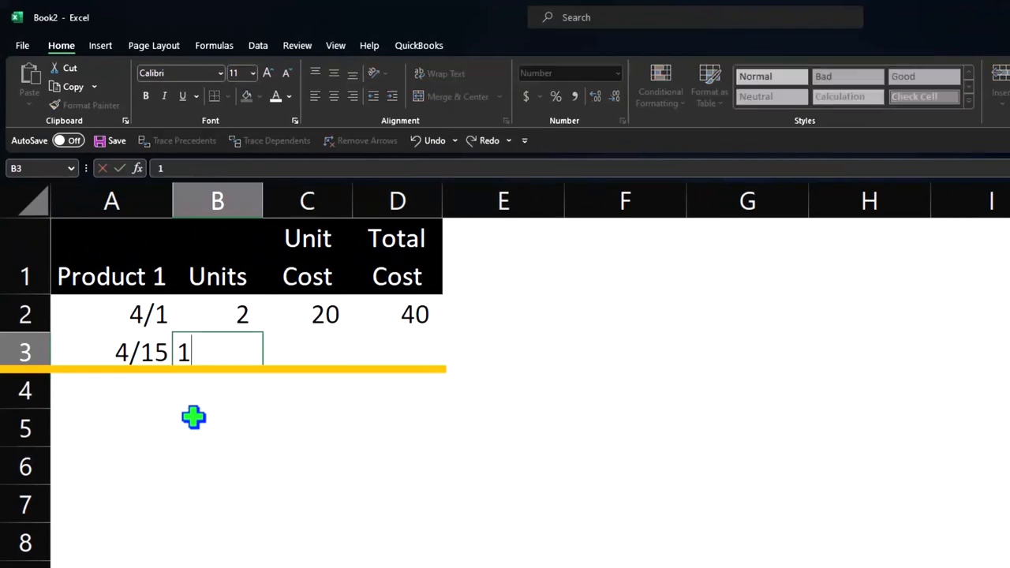
{"action": "key", "text": "Tab"}
{"action": "type", "text": "22"}
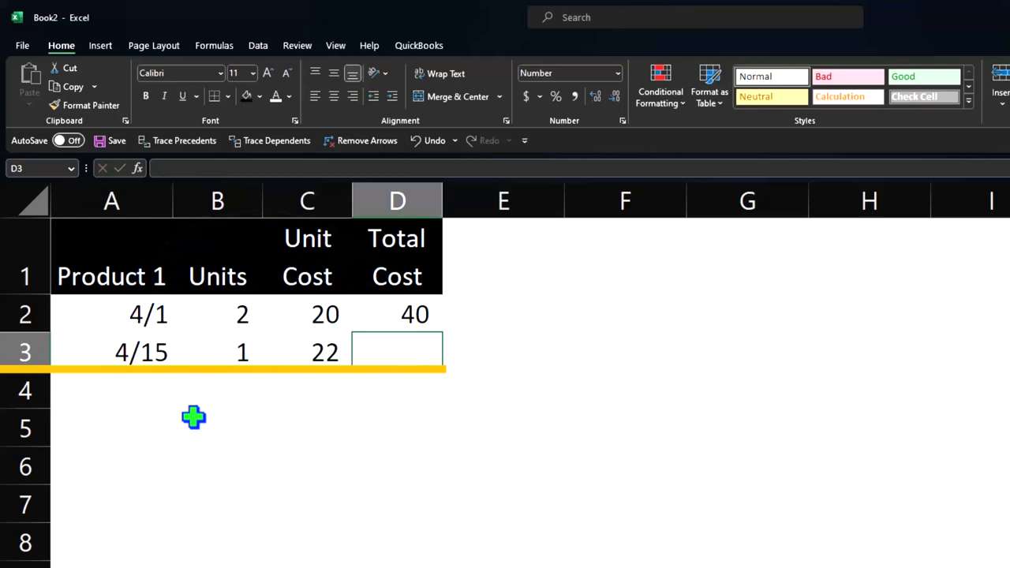
{"action": "mouse_move", "coordinate": [300, 382]}
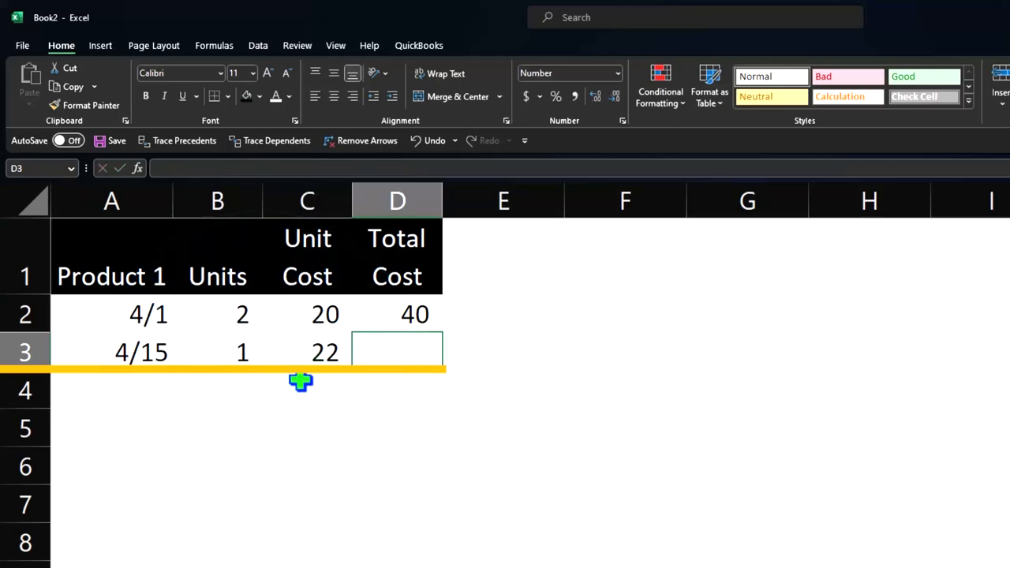